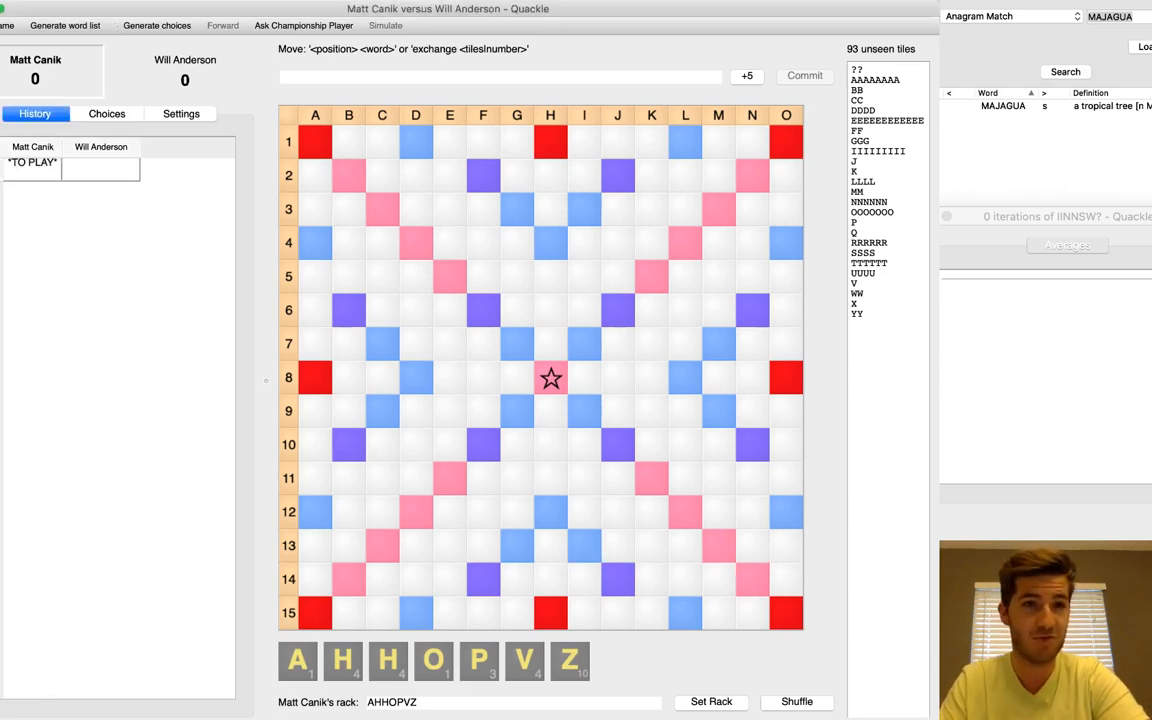
# Step: Commit the opening ZAP at H7 for 28 points
pyautogui.click(106, 113)
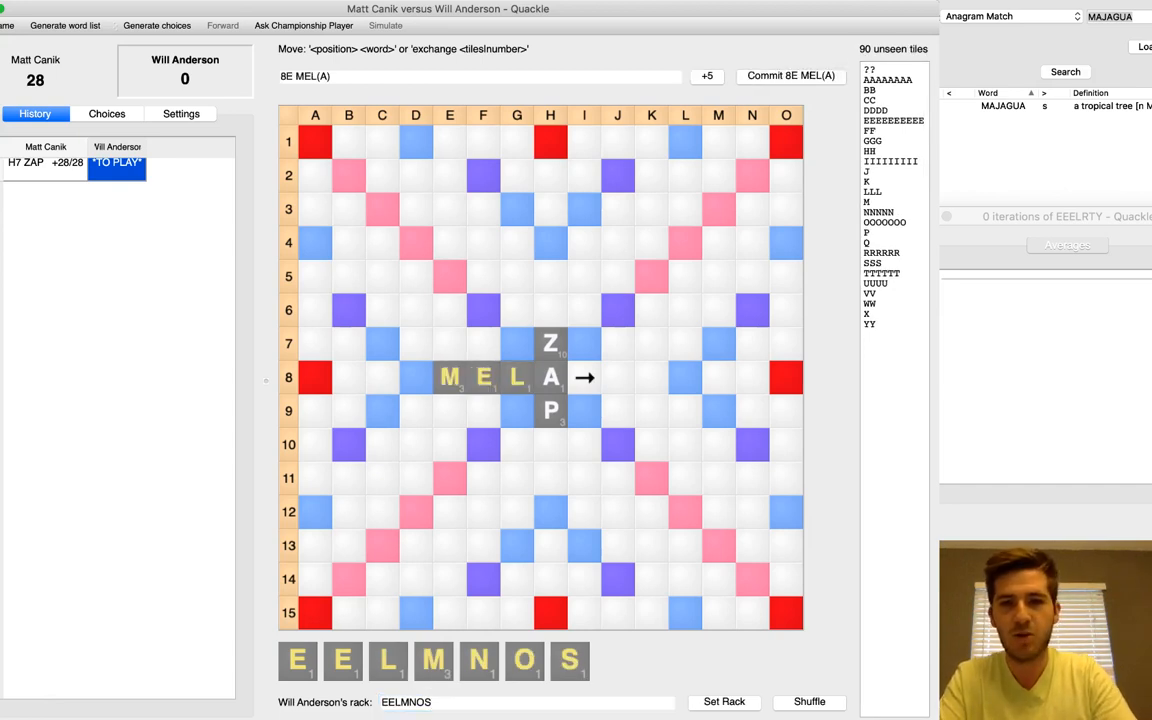
# Step: Extend the reply to MEL(A)NOSE at 8E and preview it on the board
pyautogui.write('NOSE')
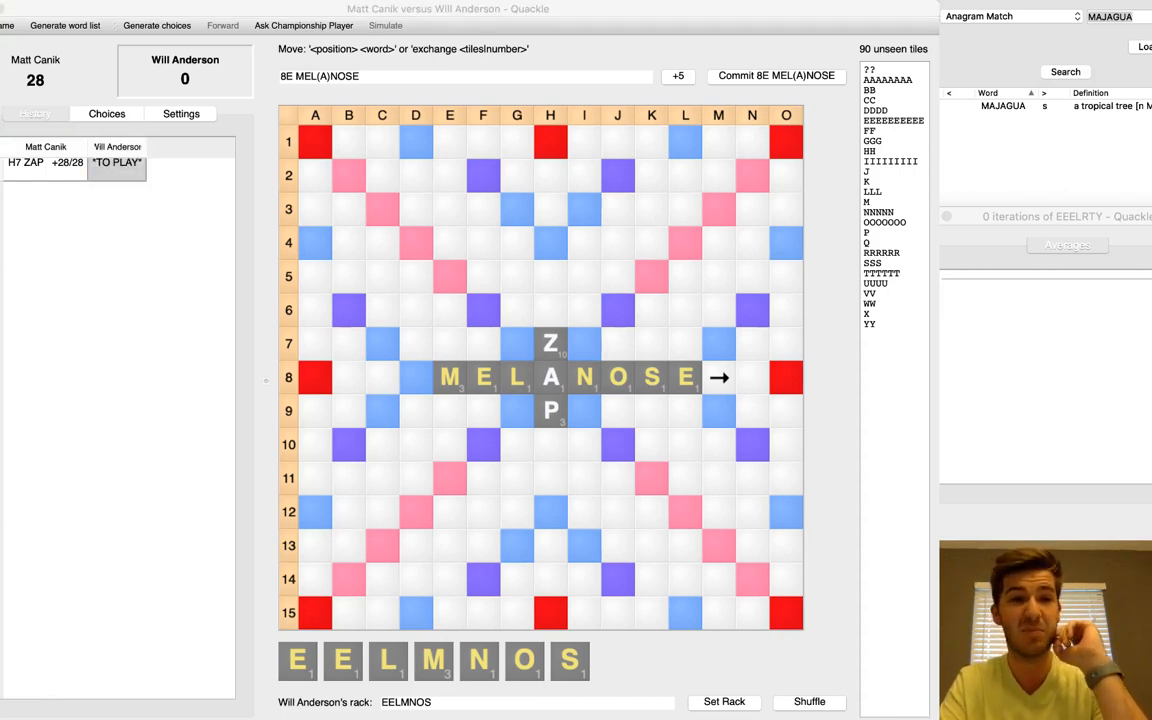
pyautogui.click(35, 113)
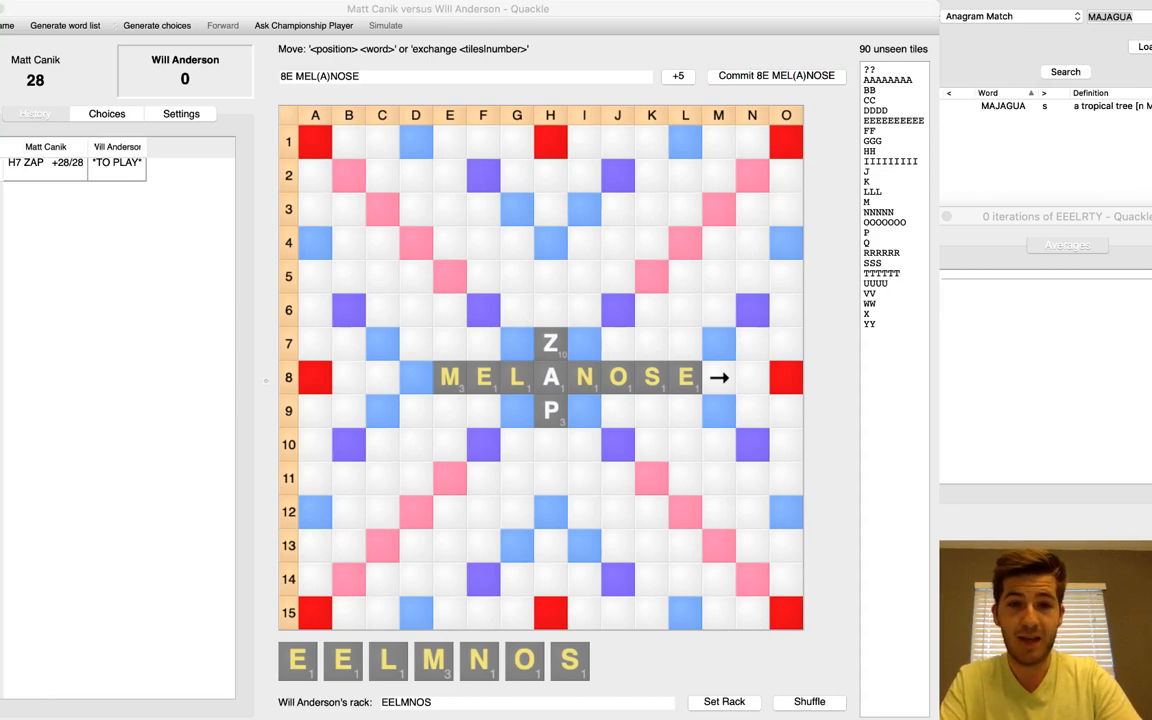
# Step: Commit the MEL(A)NOSE bingo for 61 points
pyautogui.click(775, 75)
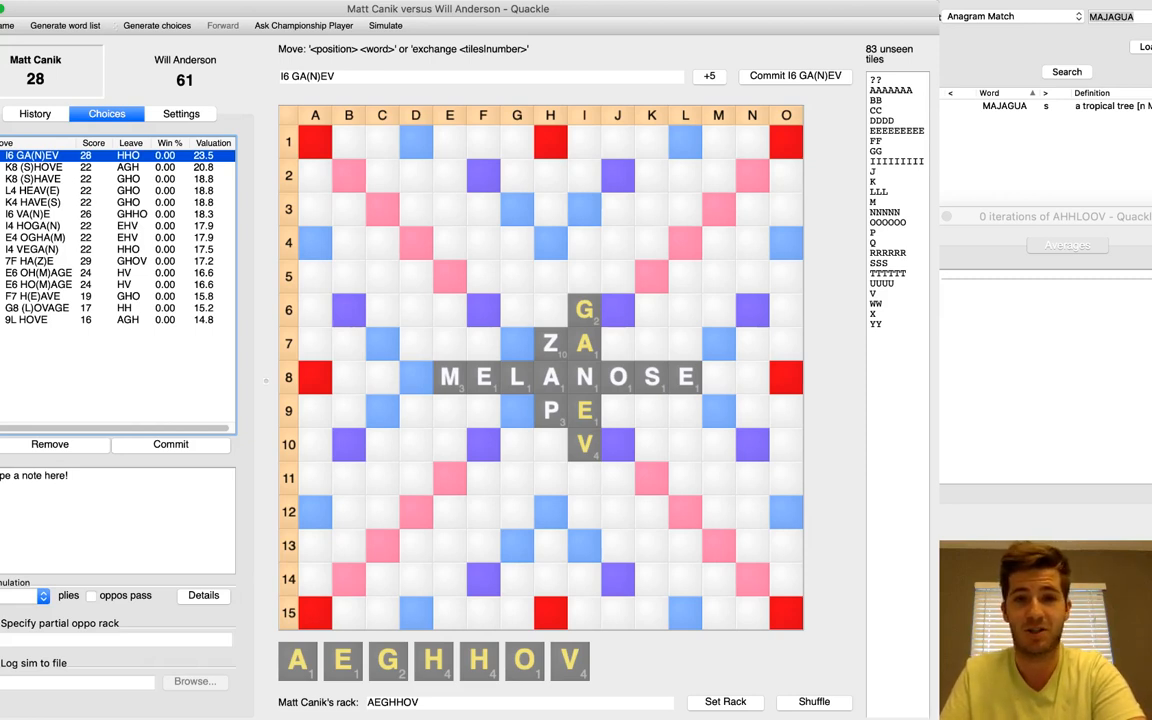
# Step: Commit GA(N)EV for 28 and the reply LI(PE) at 9F for 12
pyautogui.click(40, 167)
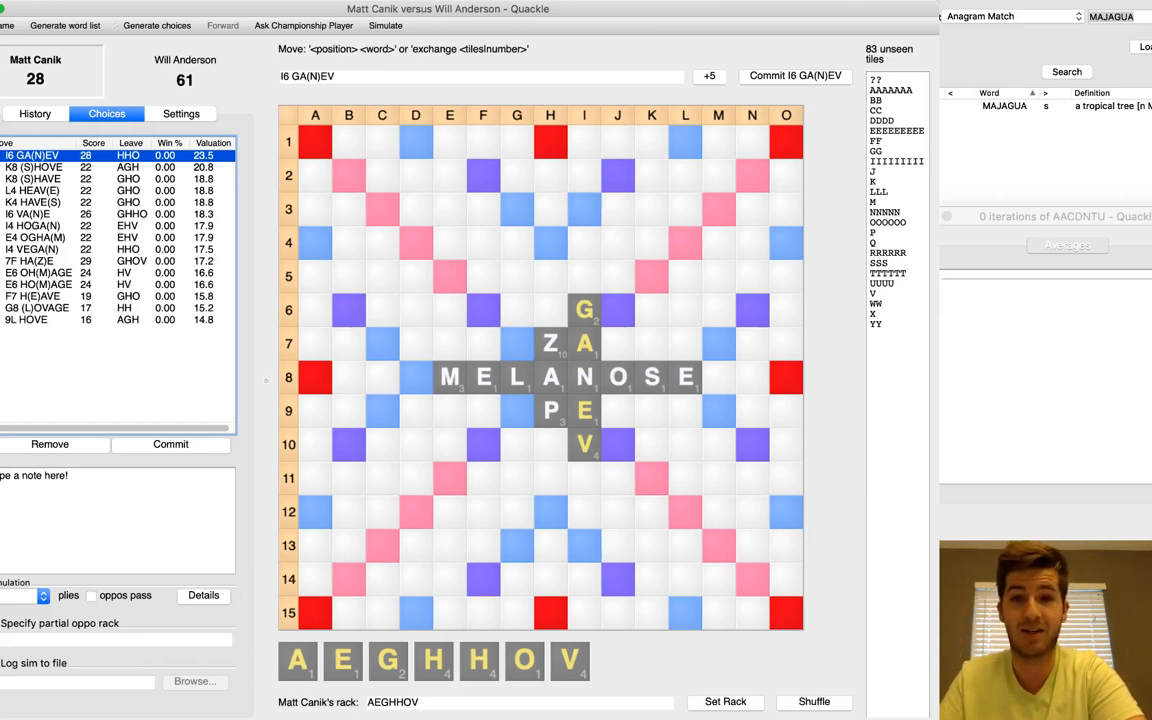
pyautogui.click(794, 75)
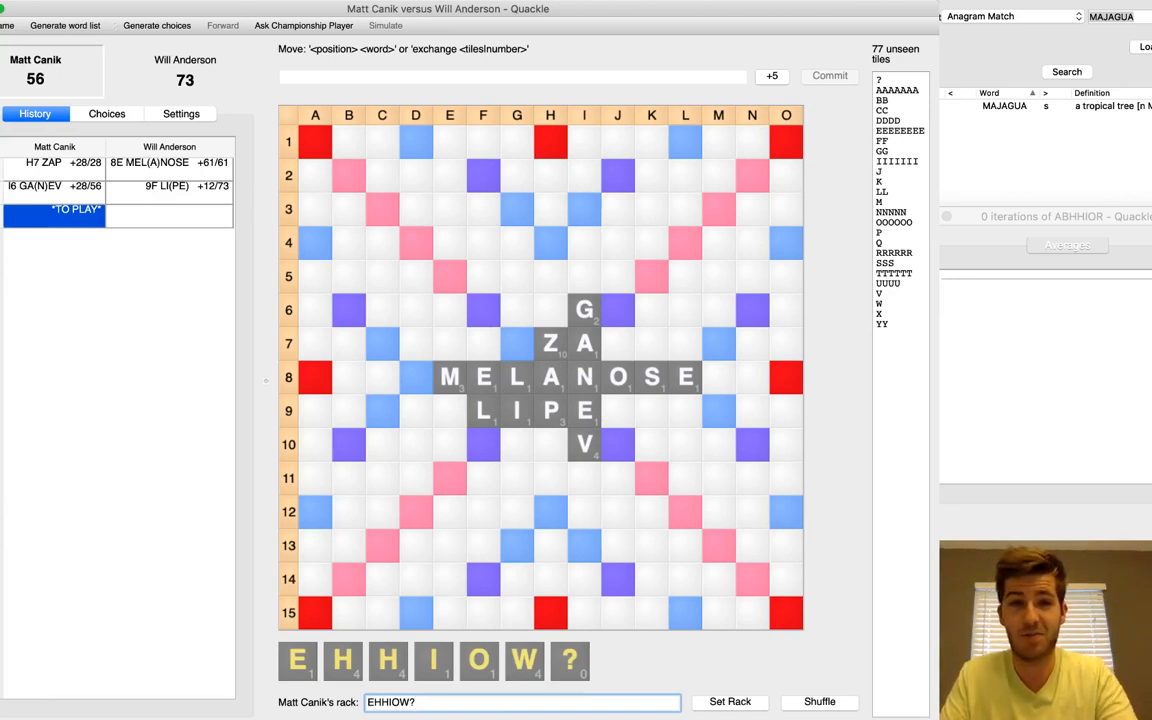
# Step: Enter and commit WHI(S)HEd at K5 for 60, then AG for 11
pyautogui.click(449, 276)
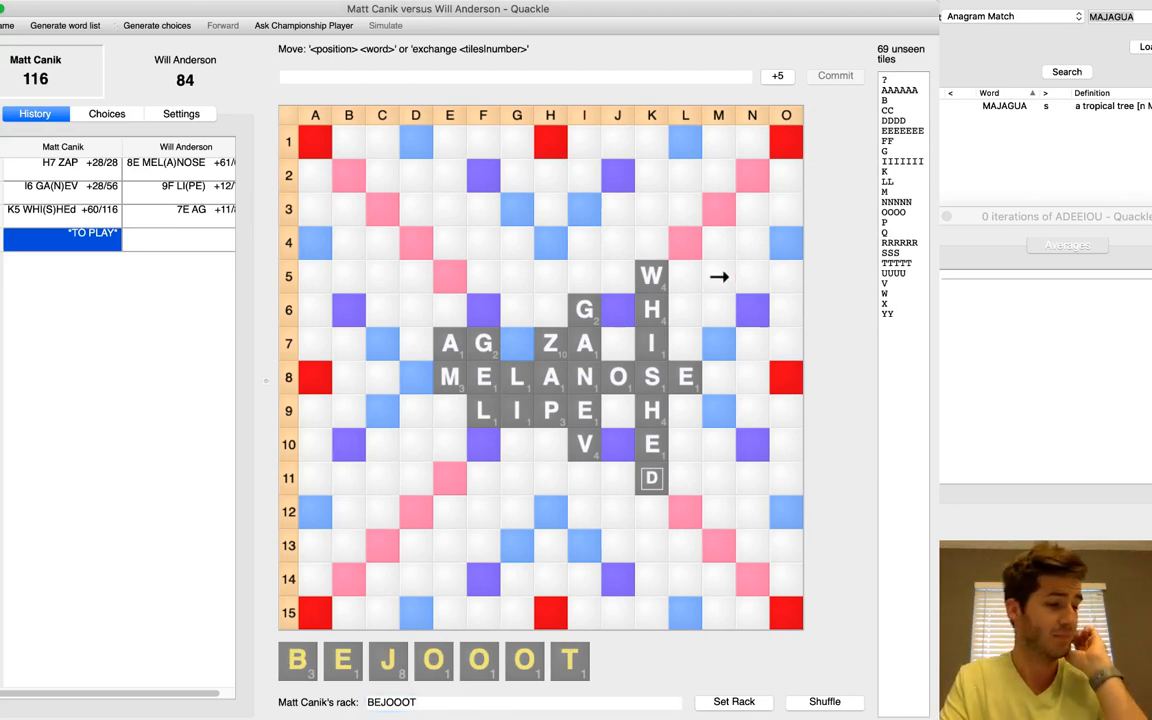
pyautogui.moveTo(685, 210)
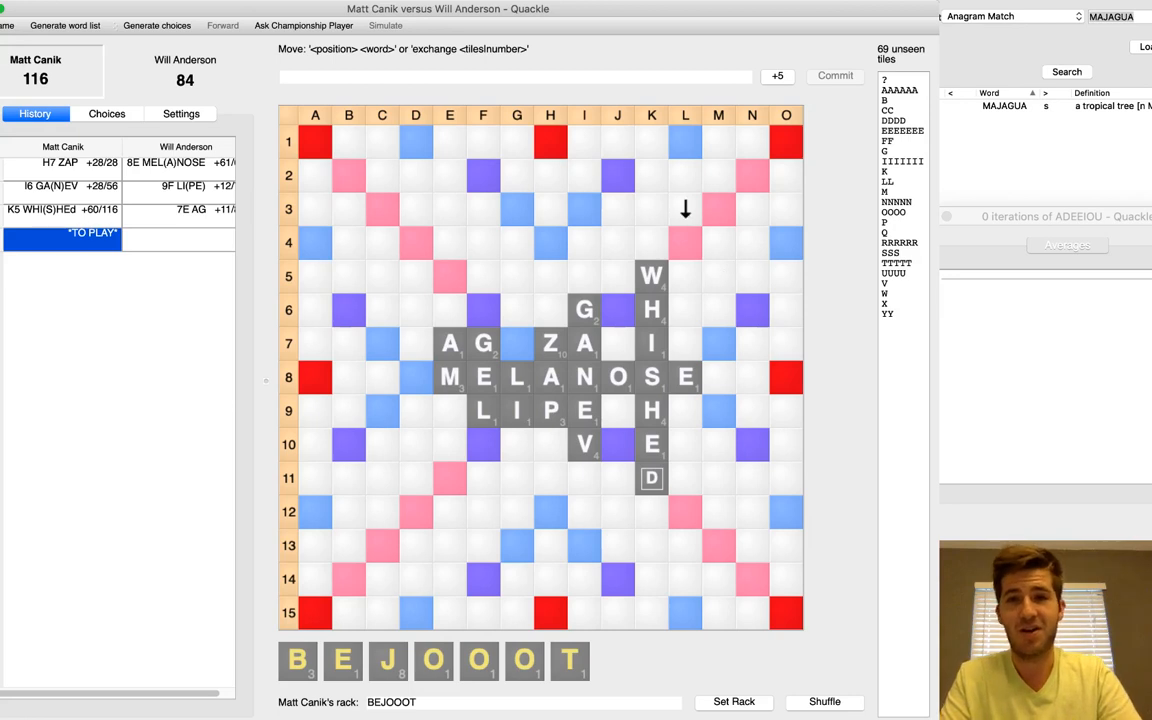
pyautogui.click(106, 113)
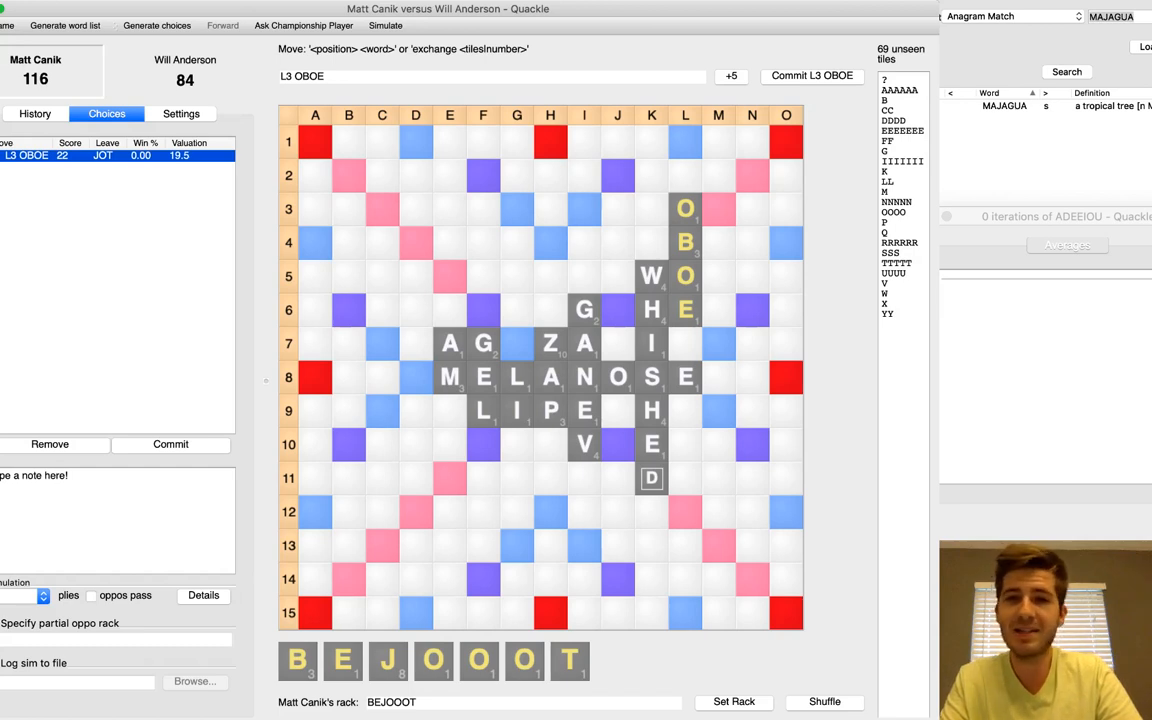
pyautogui.click(685, 242)
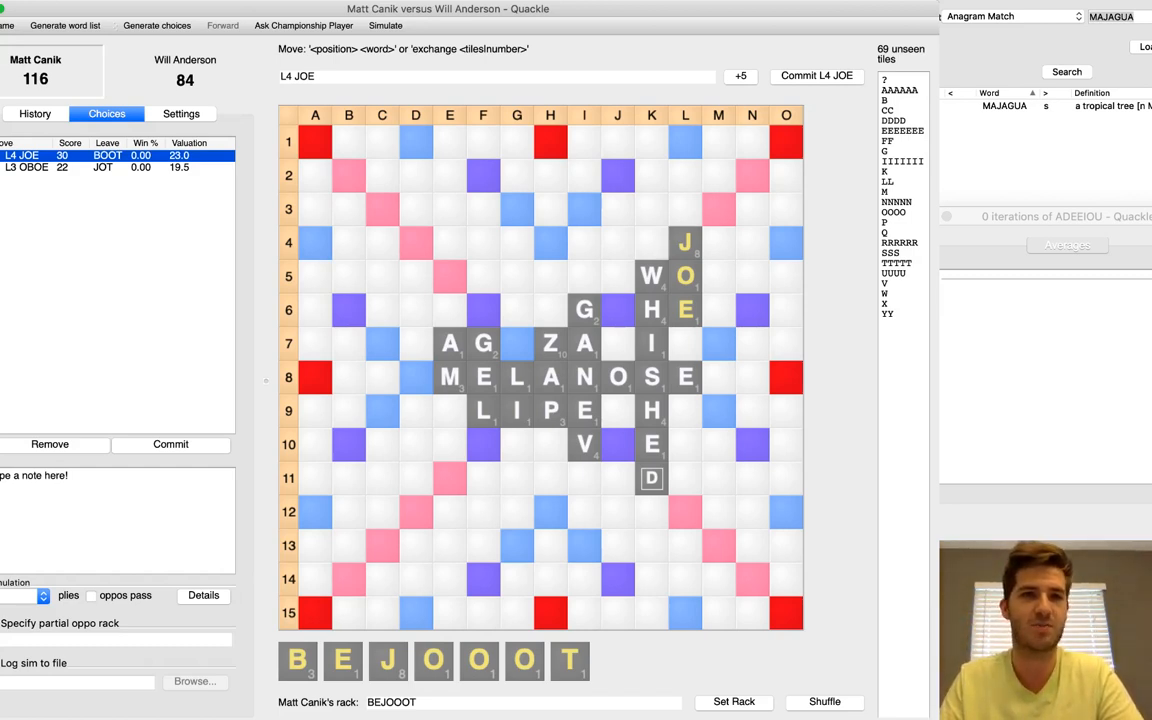
pyautogui.click(27, 167)
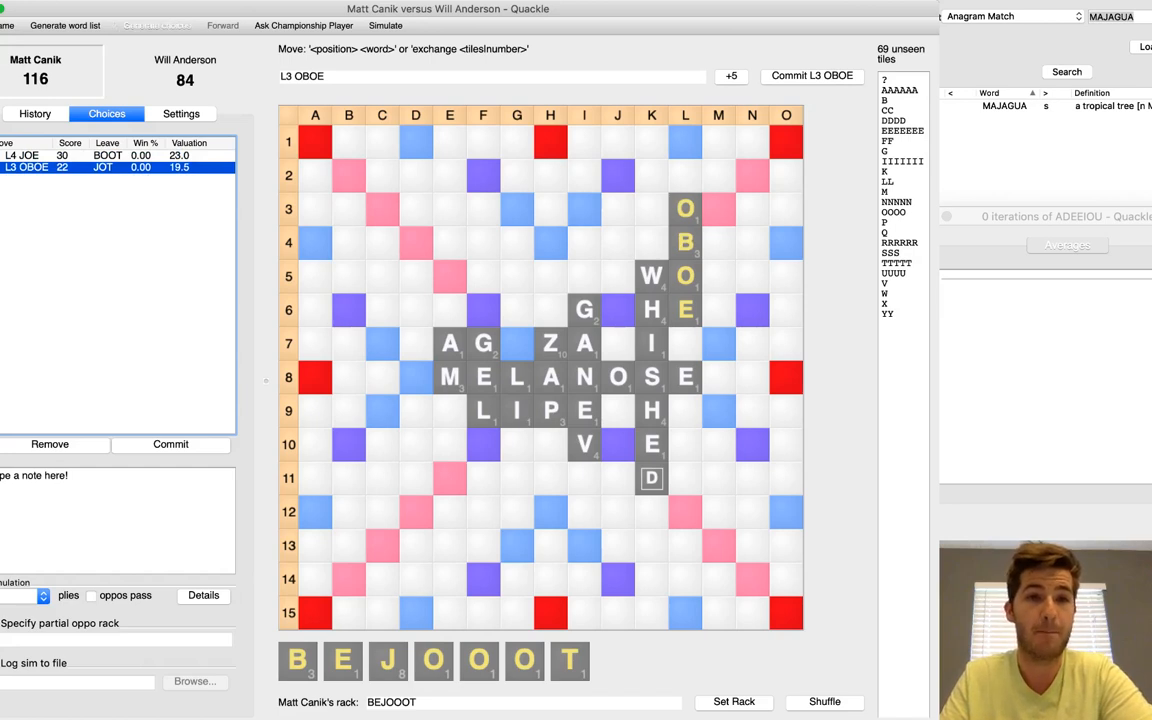
# Step: Commit OBOE at L3 for 22, bringing Matt Canik to 138
pyautogui.click(156, 25)
pyautogui.write('d')
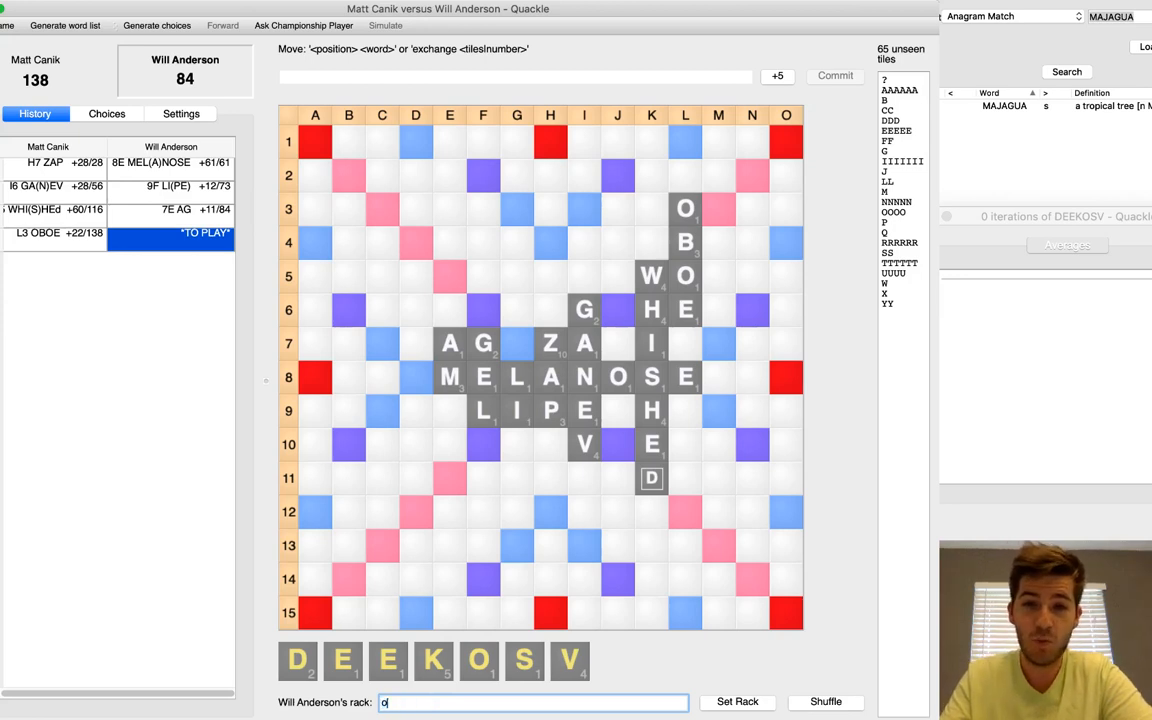
pyautogui.click(106, 113)
pyautogui.write('EIJORTY')
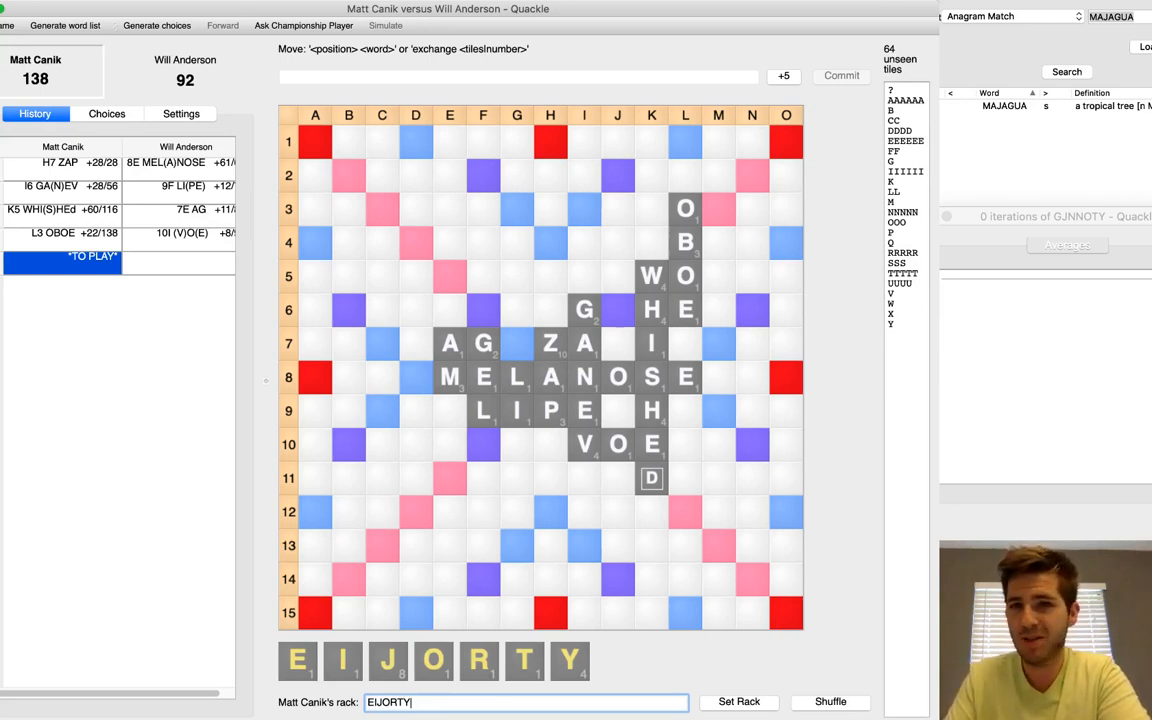
# Step: Compare M1 JOY and 6B JOEY, then commit JOEY at 6B for 38
pyautogui.click(416, 141)
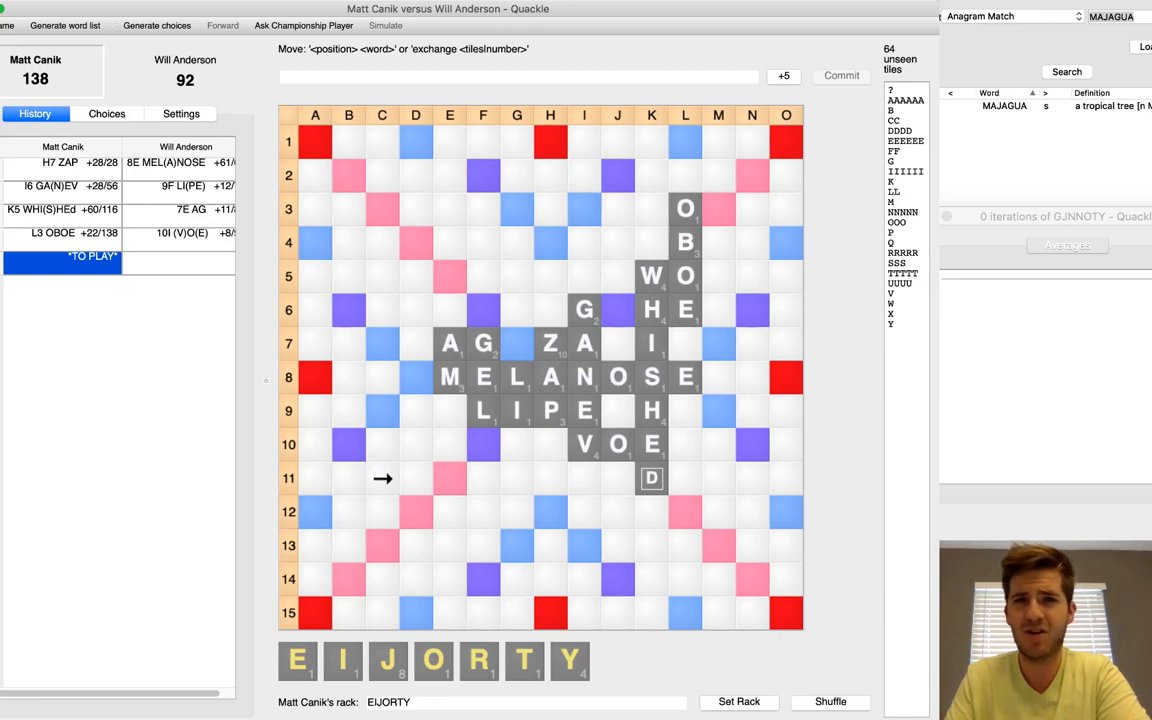
pyautogui.click(106, 113)
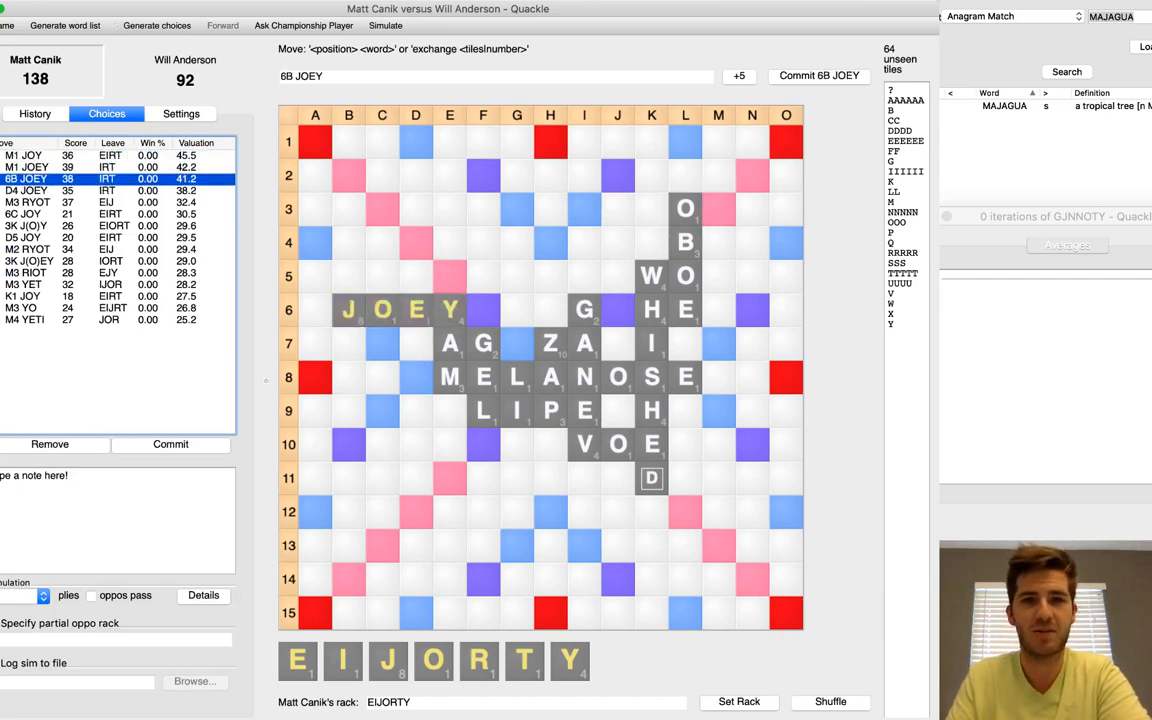
pyautogui.click(26, 190)
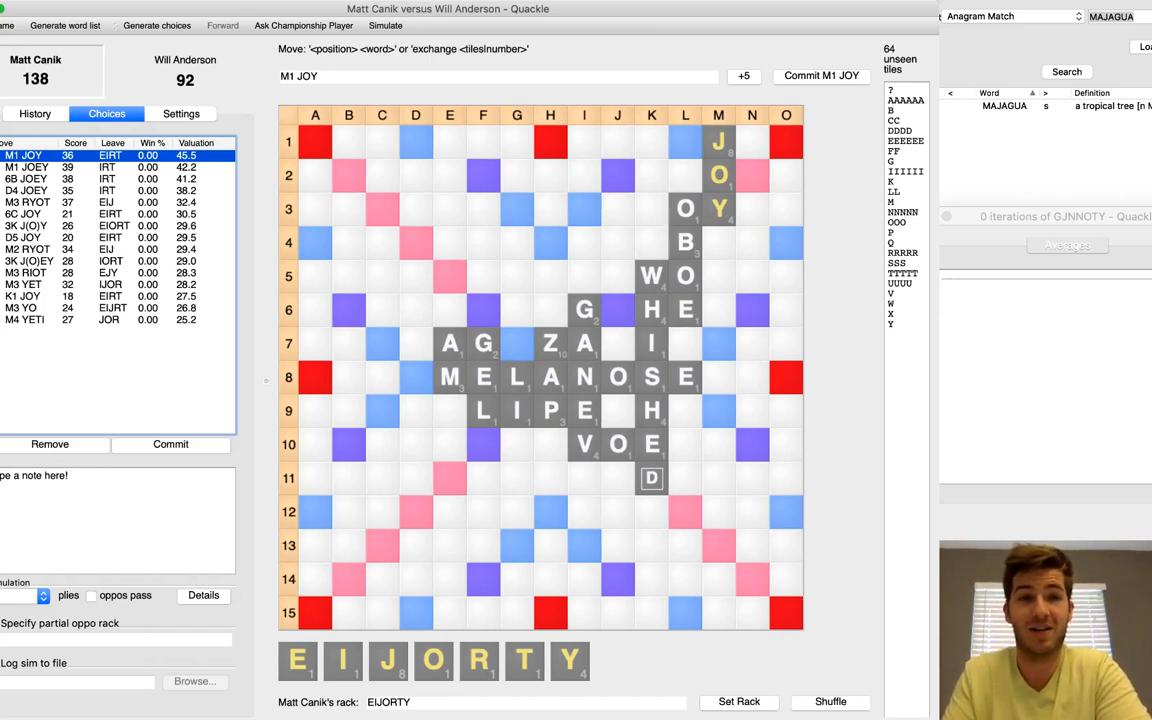
pyautogui.click(30, 178)
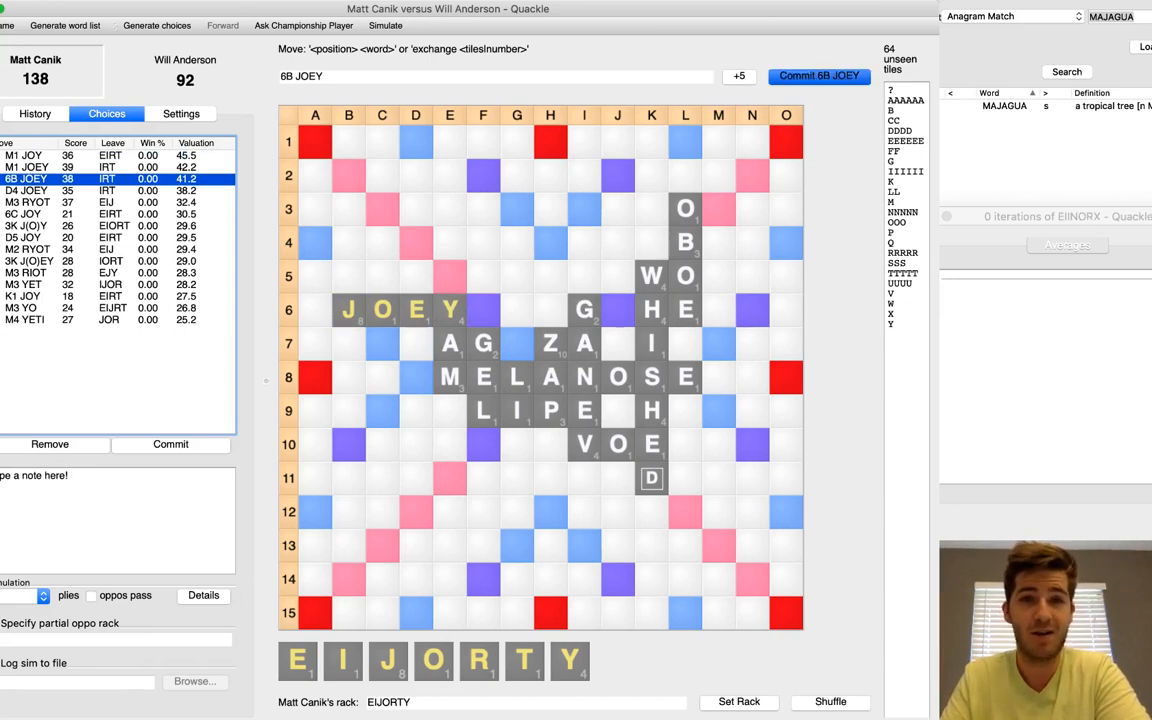
pyautogui.click(818, 75)
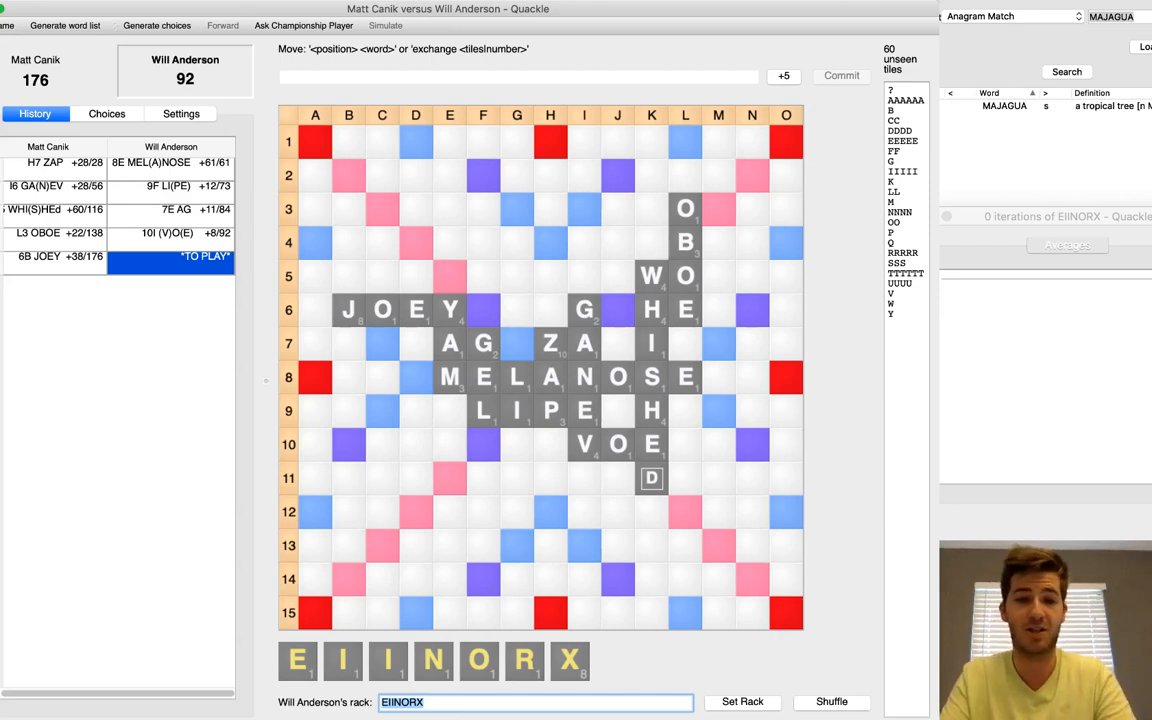
# Step: Commit QI at M2 for 26 and list N1 TIL for Matt's rack DILPRTU
pyautogui.click(107, 113)
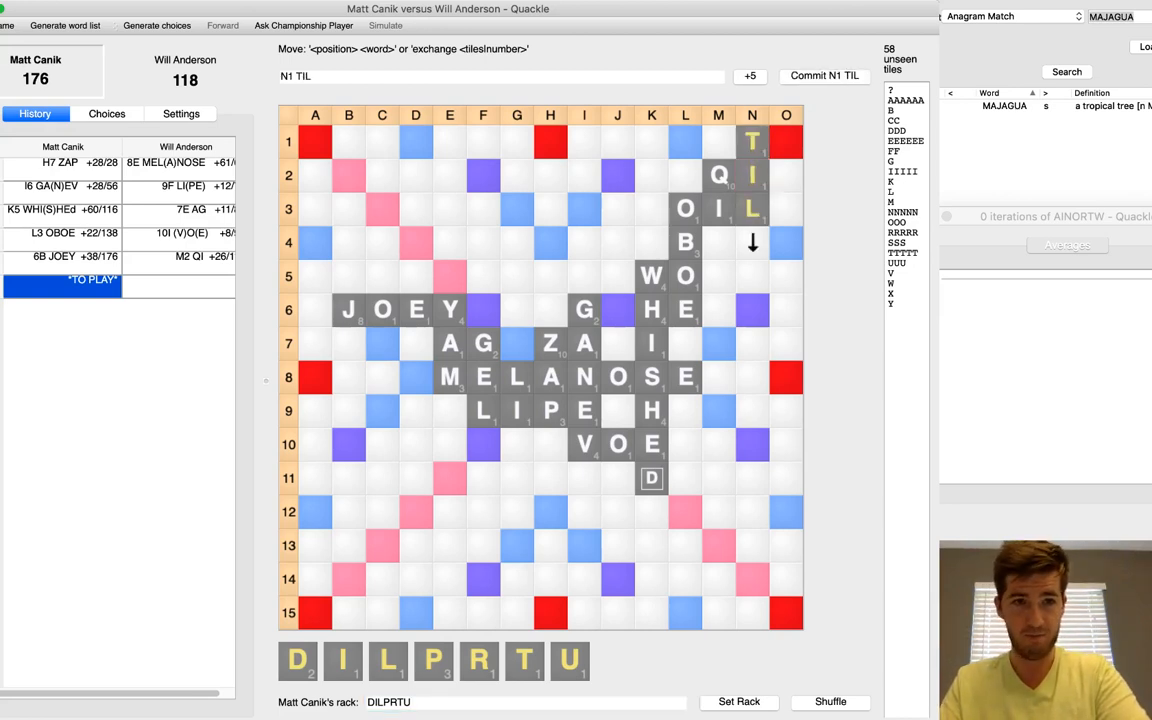
pyautogui.click(106, 113)
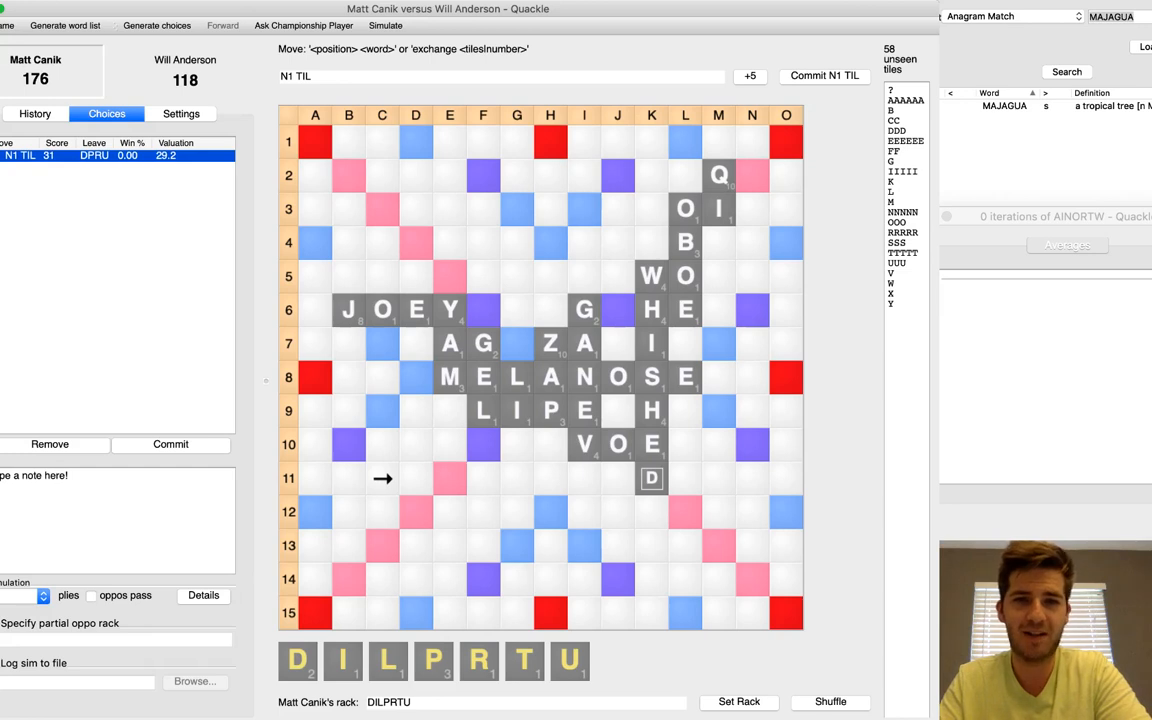
pyautogui.moveTo(483, 445)
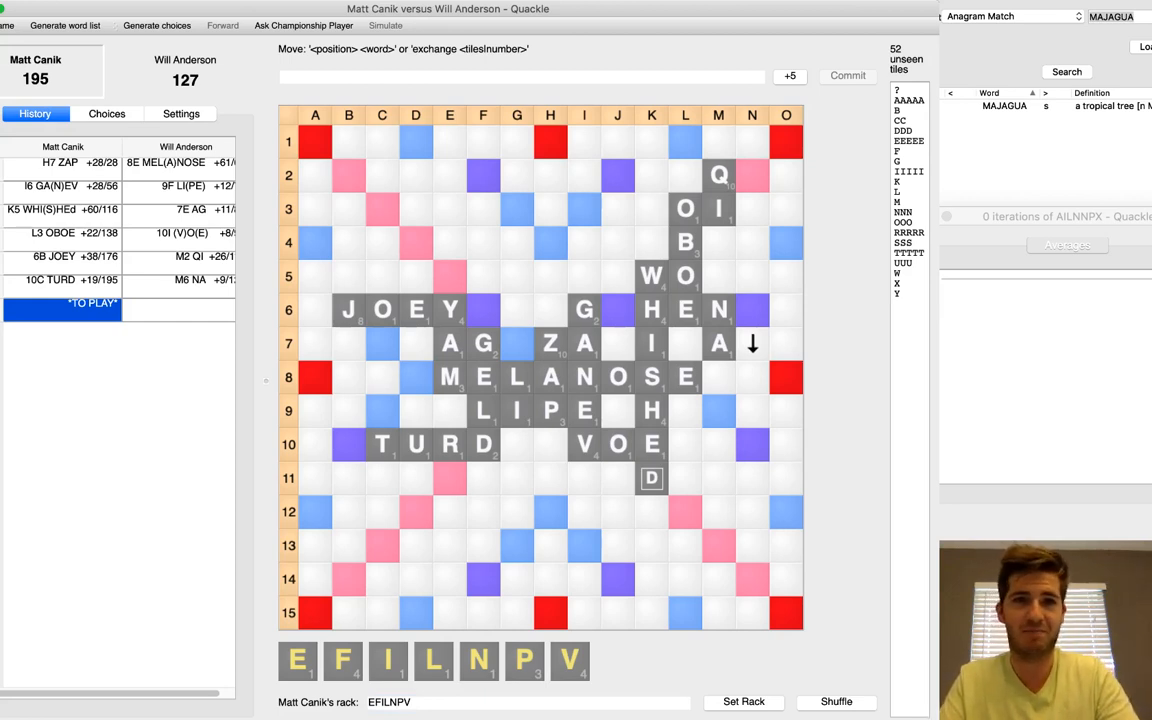
pyautogui.click(107, 113)
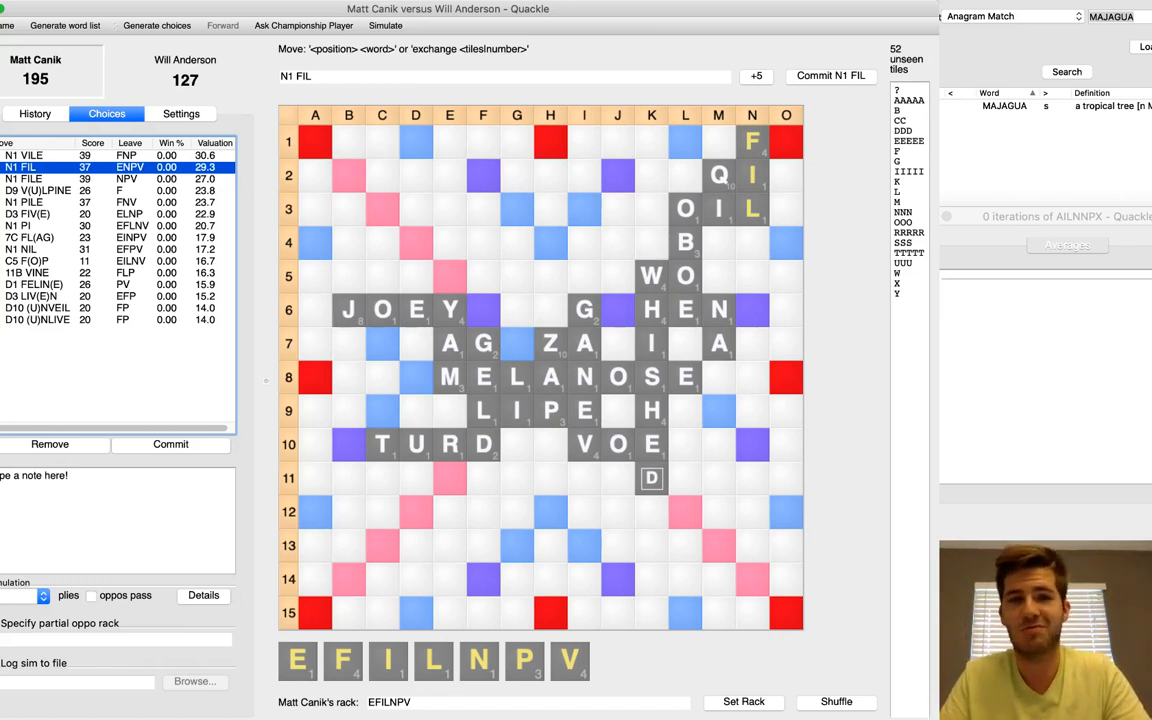
pyautogui.click(23, 155)
pyautogui.write('D1 XERUS(E)S')
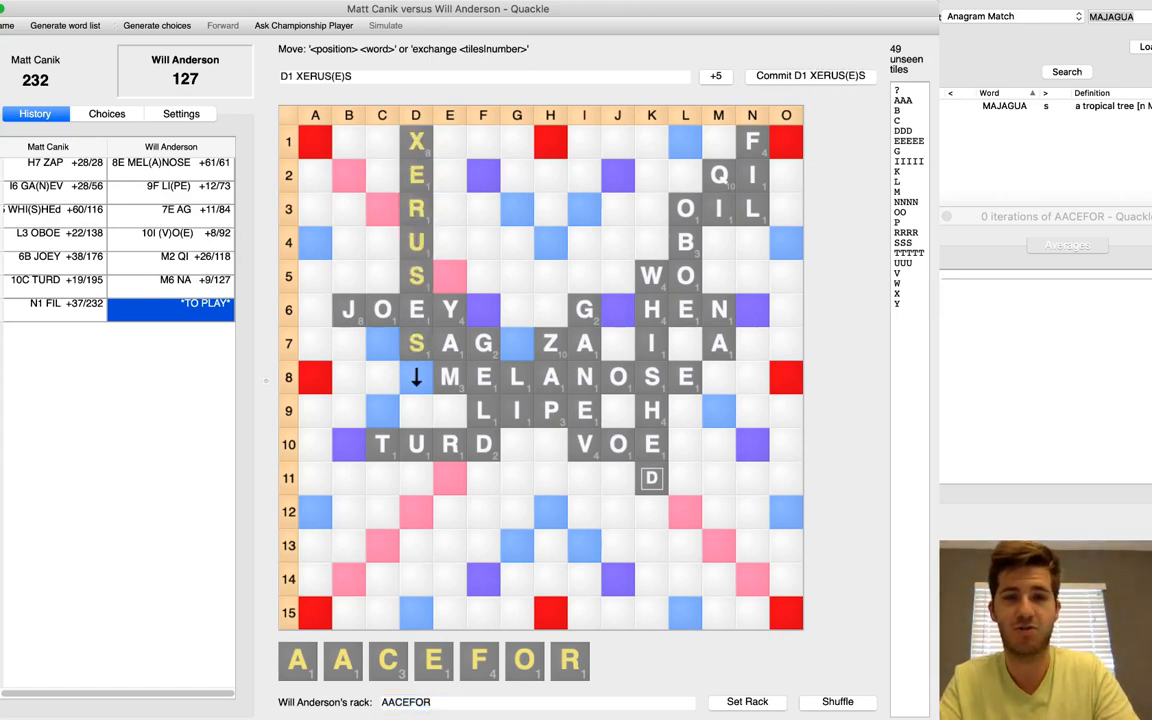
# Step: Fix Will's rack letters and commit D1 XERUS(E)S for 48, reaching 175
pyautogui.click(107, 113)
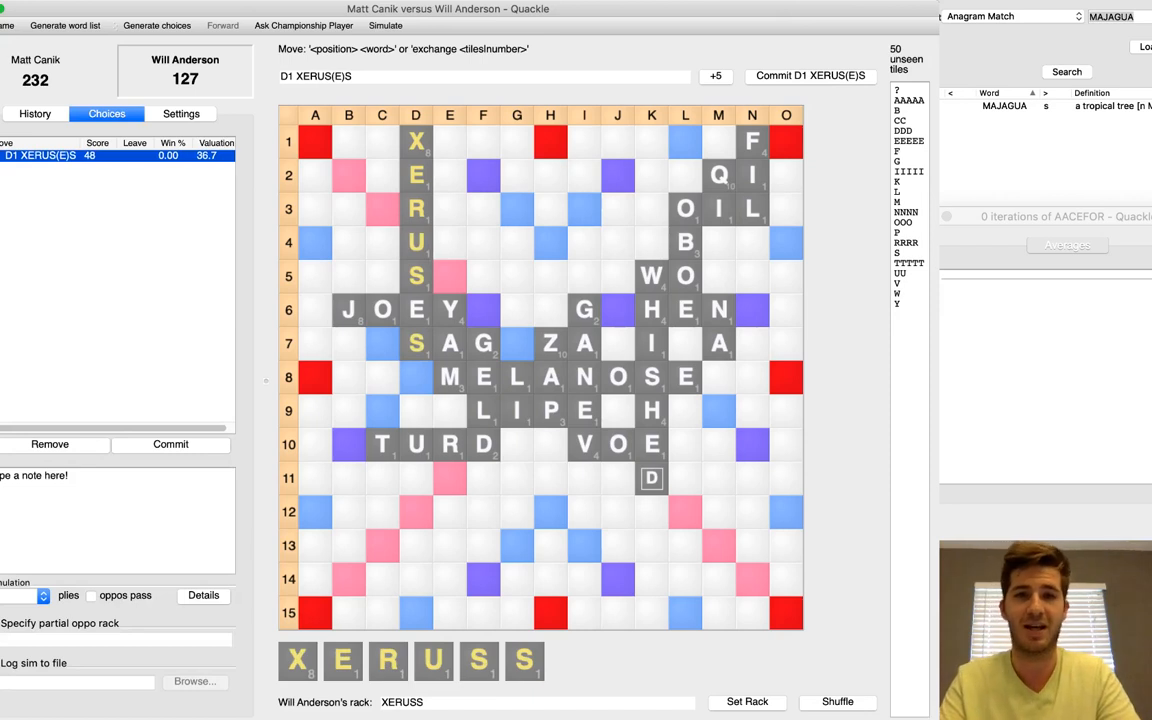
pyautogui.click(538, 701)
pyautogui.write('a')
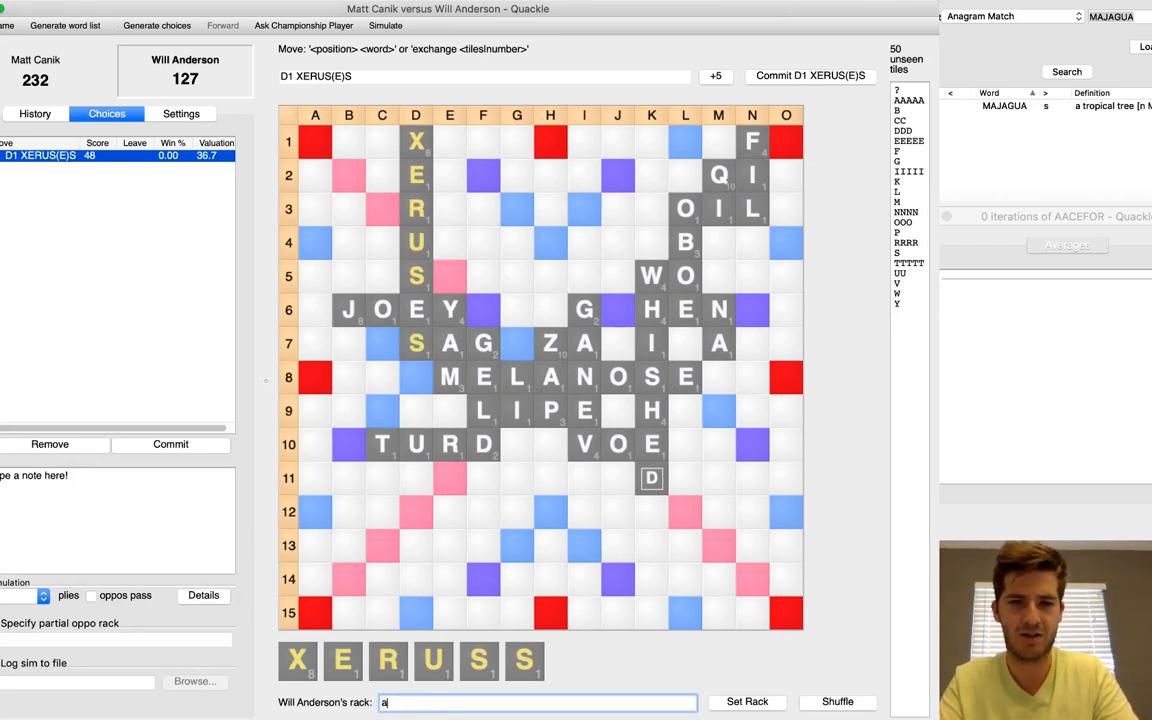
pyautogui.write('er')
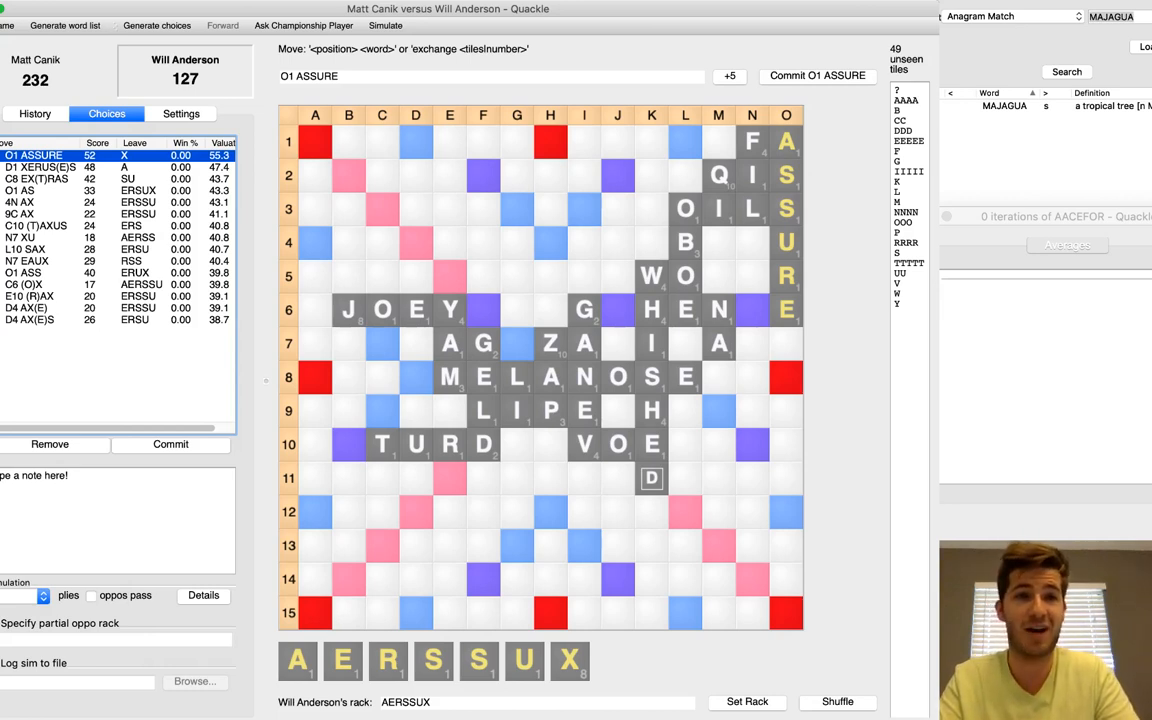
pyautogui.click(40, 167)
pyautogui.write('1A APE(X)')
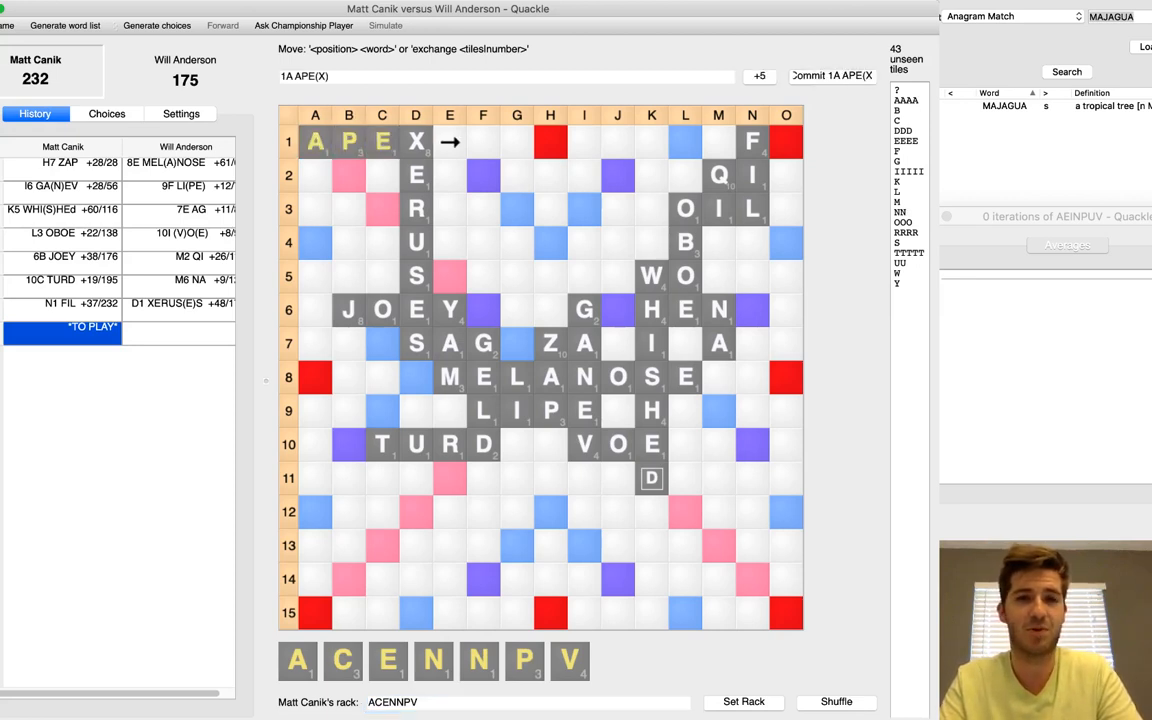
# Step: Simulate Matt's ACENNPV candidates and commit 1A APE(X) for 39
pyautogui.click(106, 113)
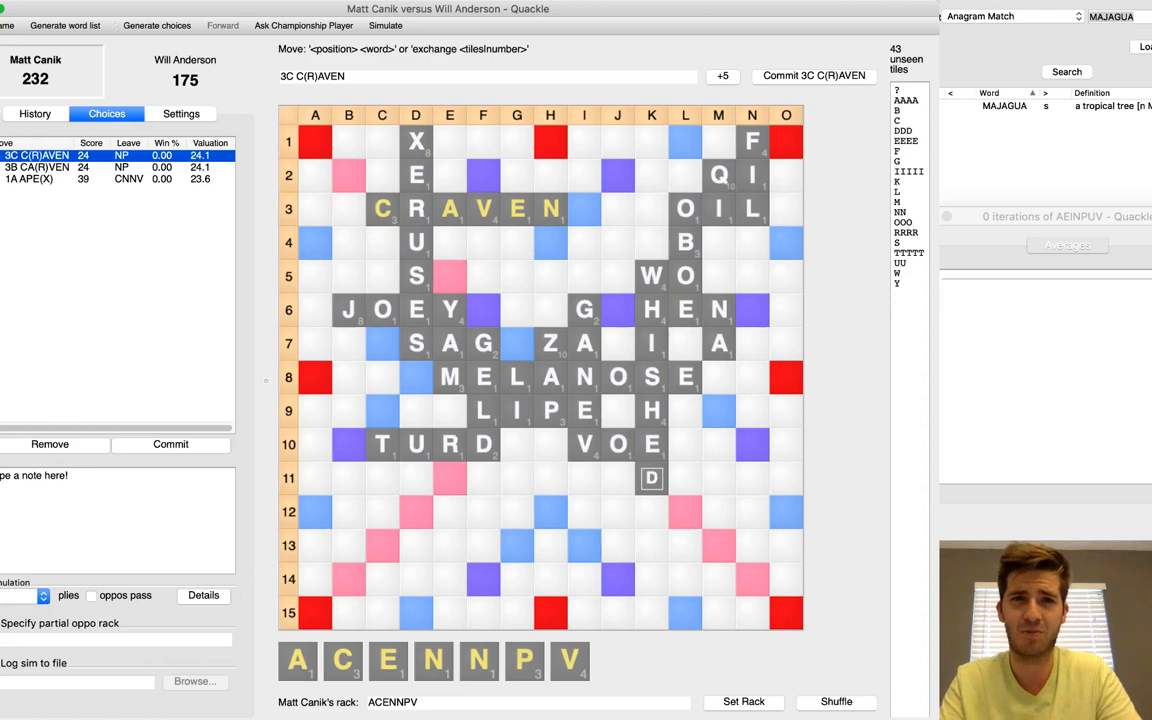
pyautogui.click(385, 25)
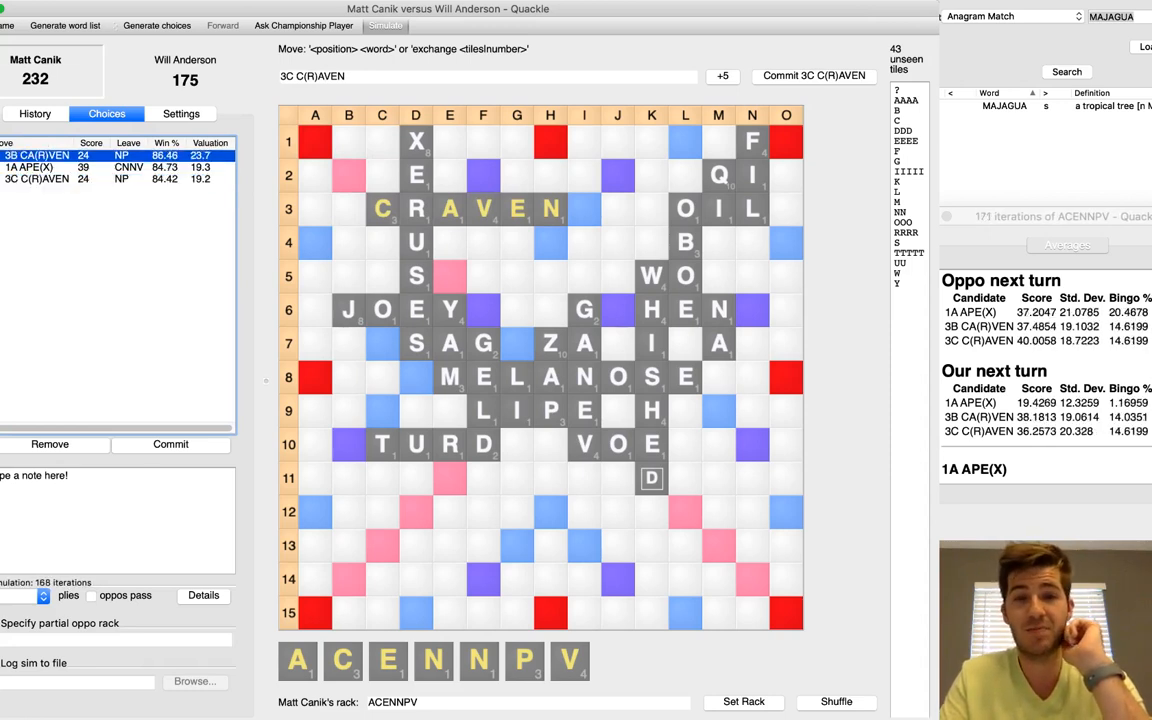
pyautogui.click(40, 155)
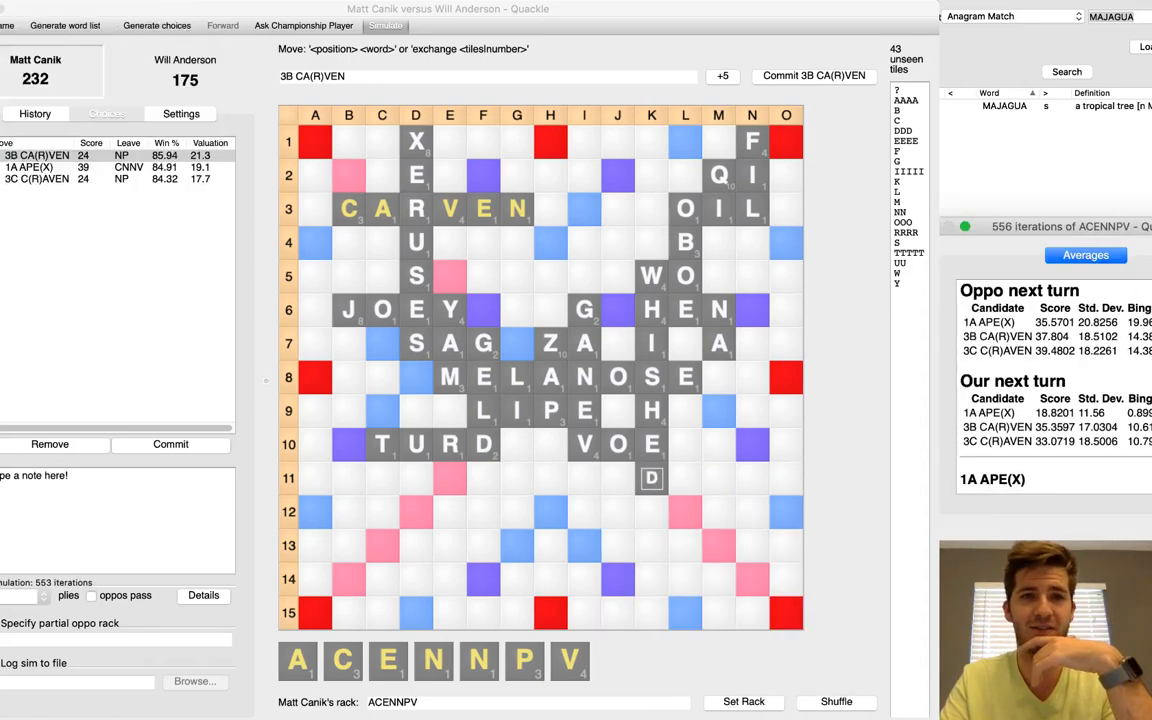
pyautogui.click(40, 167)
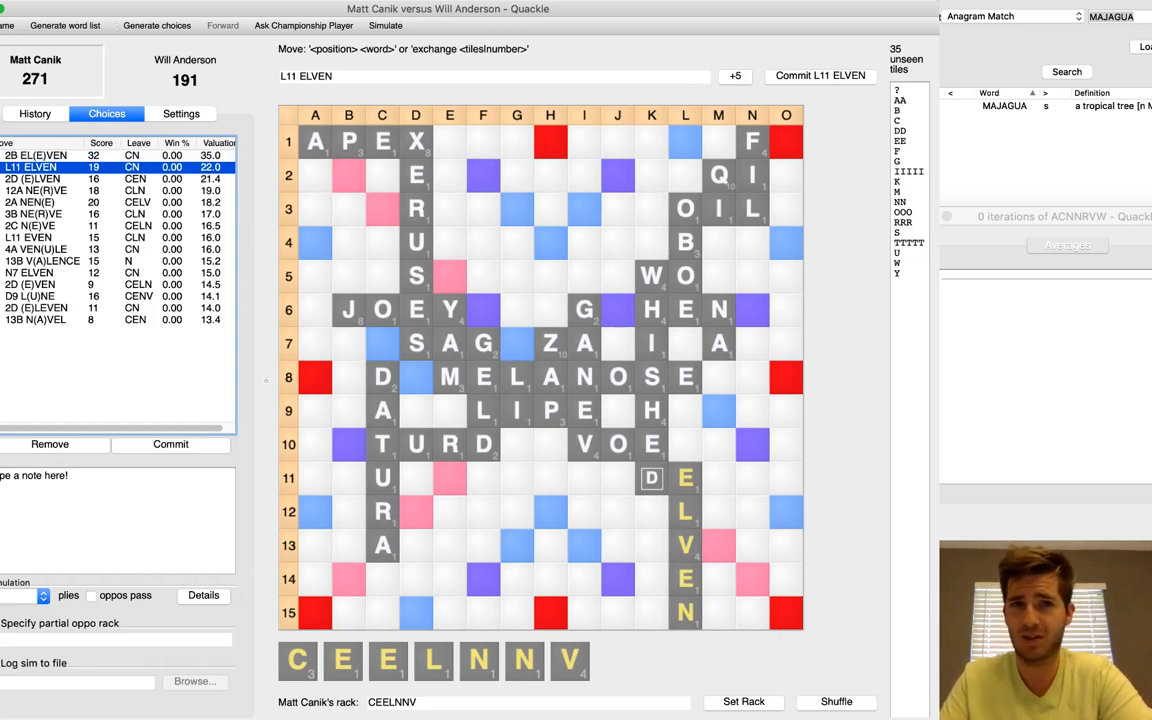
# Step: Preview NERVE, NENE and NEVE placements, then commit 2B EL(E)VEN for 32
pyautogui.click(35, 178)
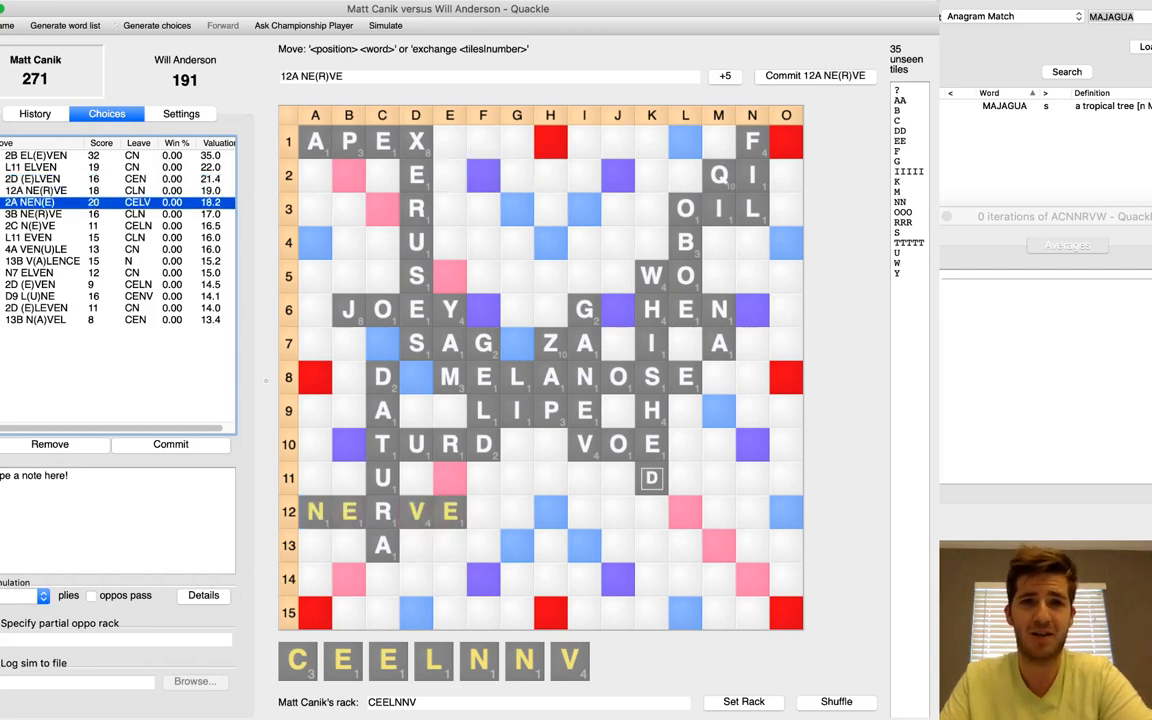
pyautogui.click(30, 202)
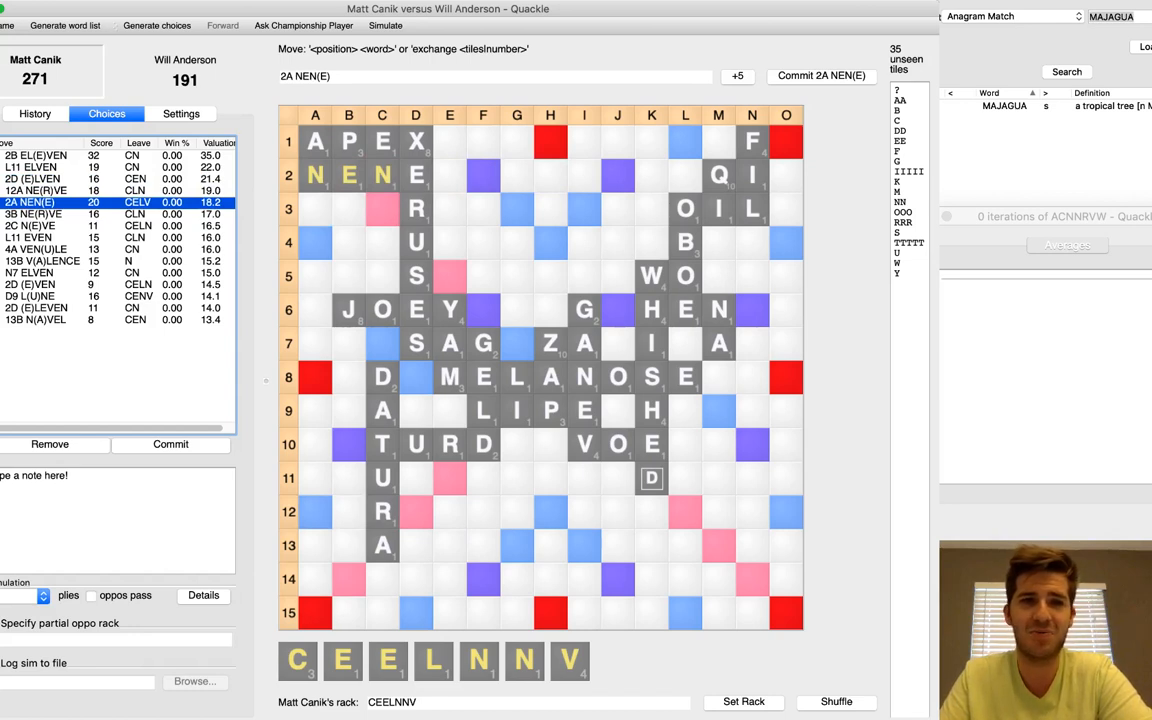
pyautogui.click(33, 214)
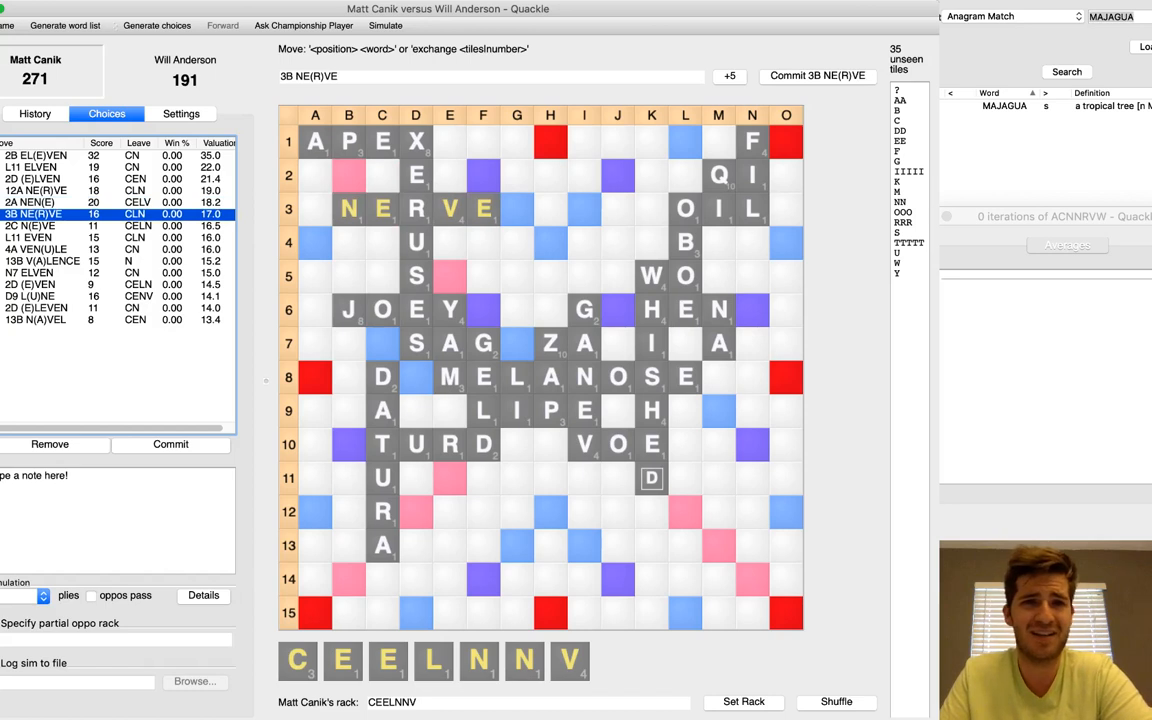
pyautogui.click(60, 225)
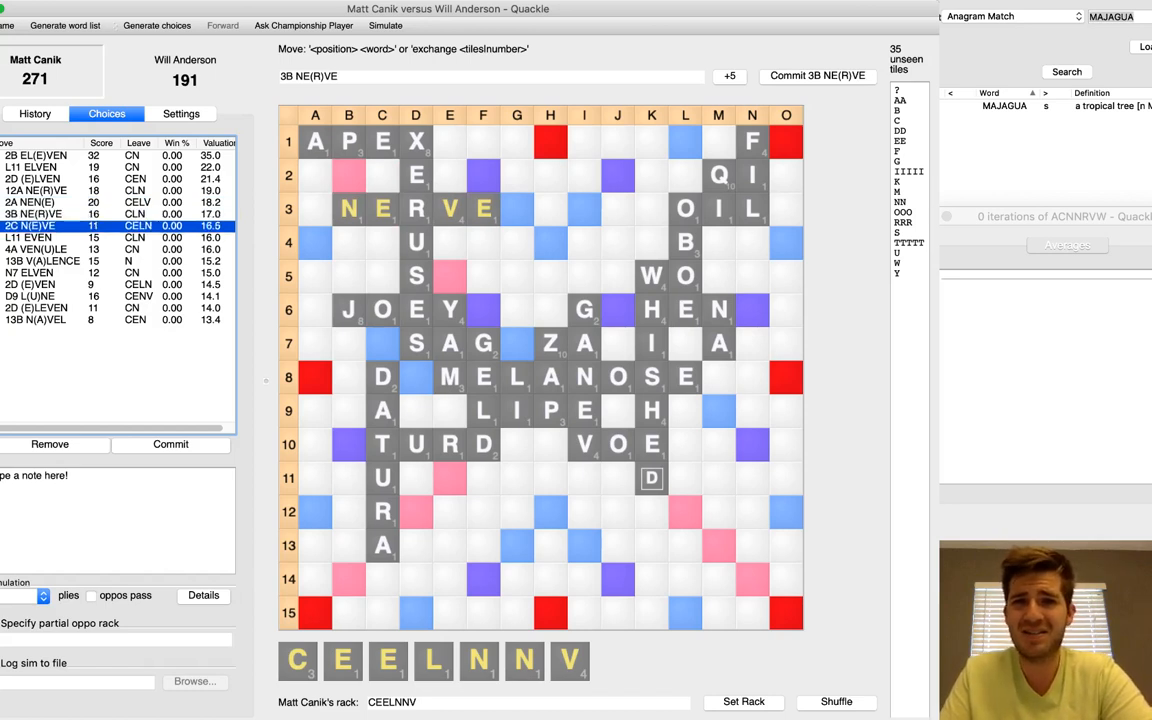
pyautogui.click(60, 248)
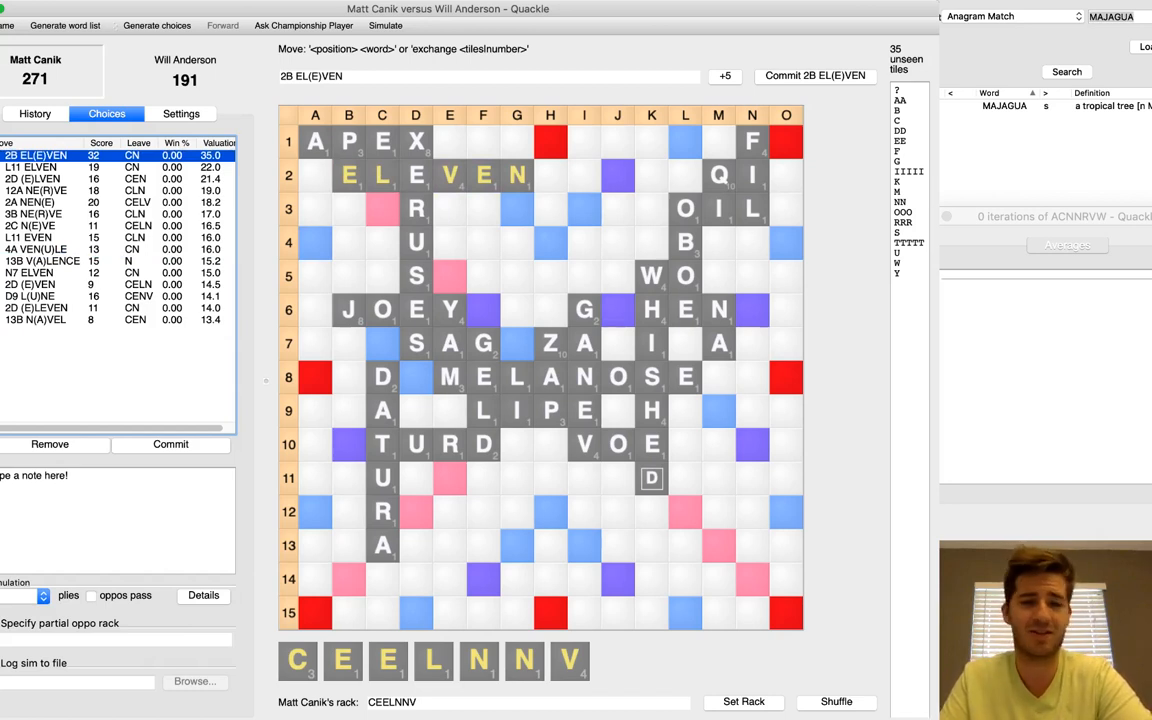
pyautogui.click(170, 444)
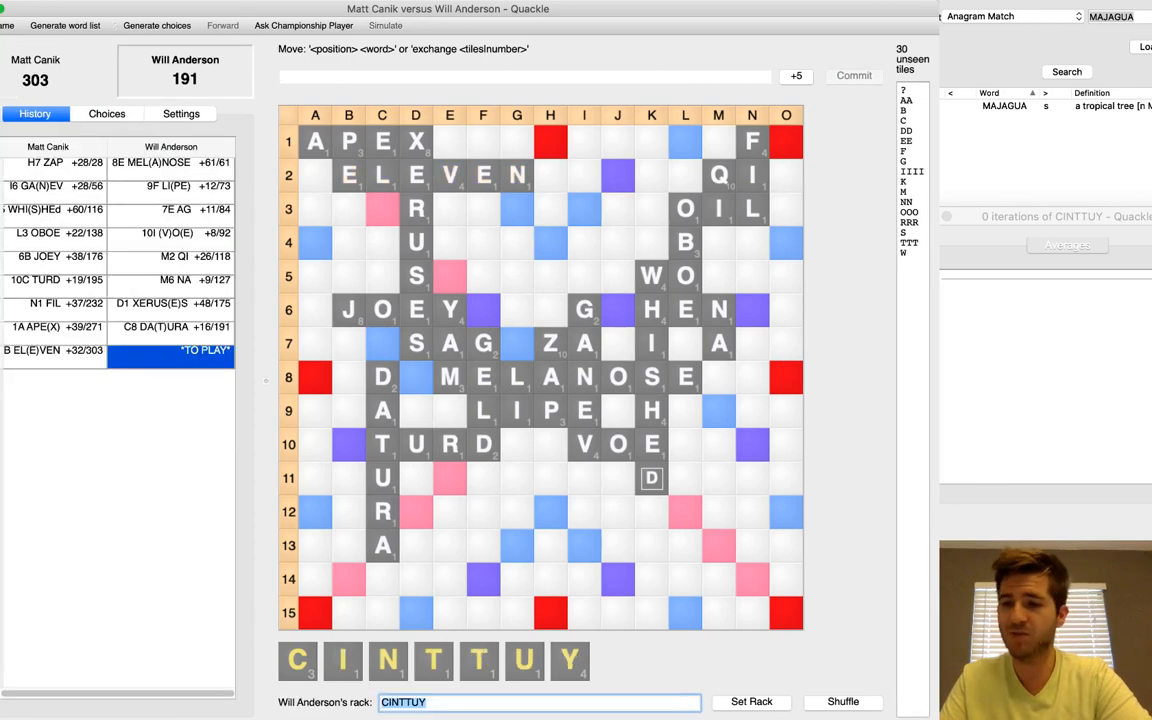
# Step: Enter Will's 1F ROO for 13 and Matt's N6 TIC for 18, reaching 321–204
pyautogui.click(483, 141)
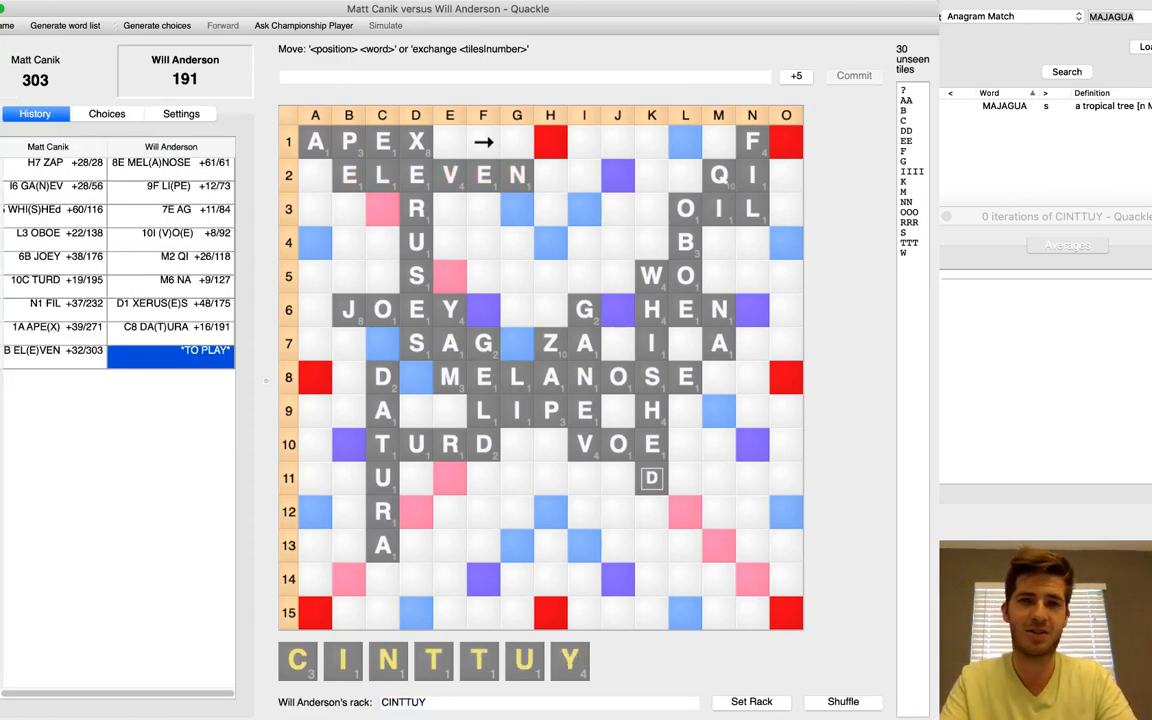
pyautogui.write('1F RO')
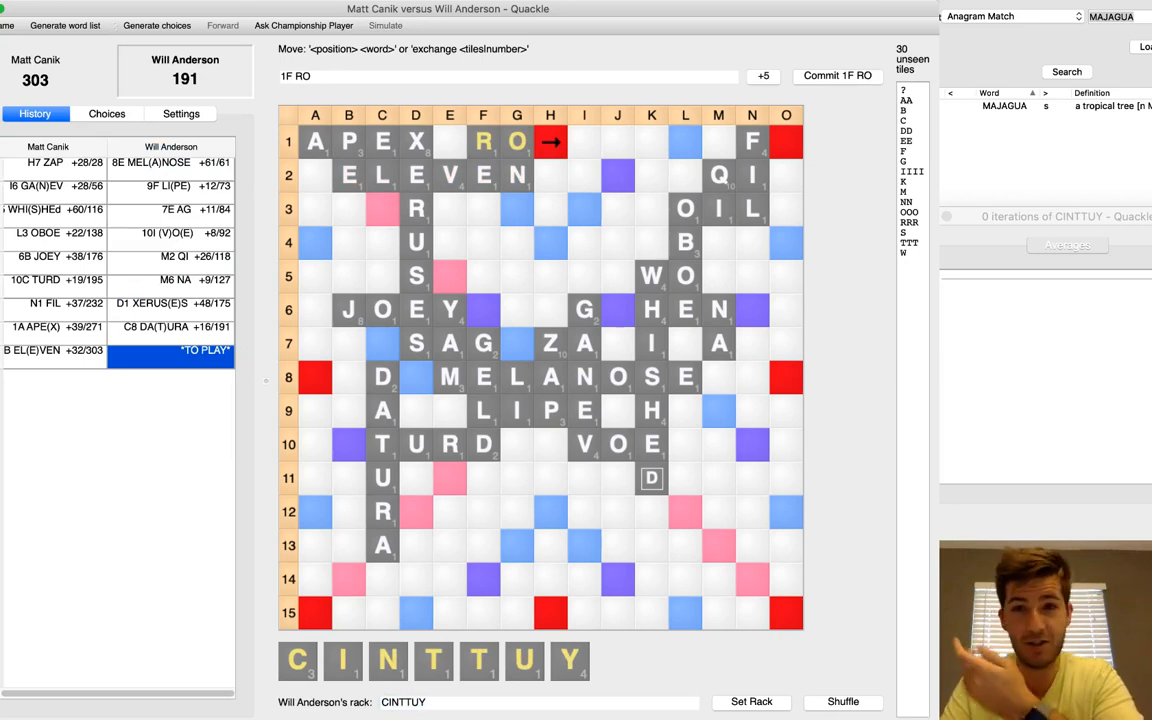
pyautogui.click(107, 113)
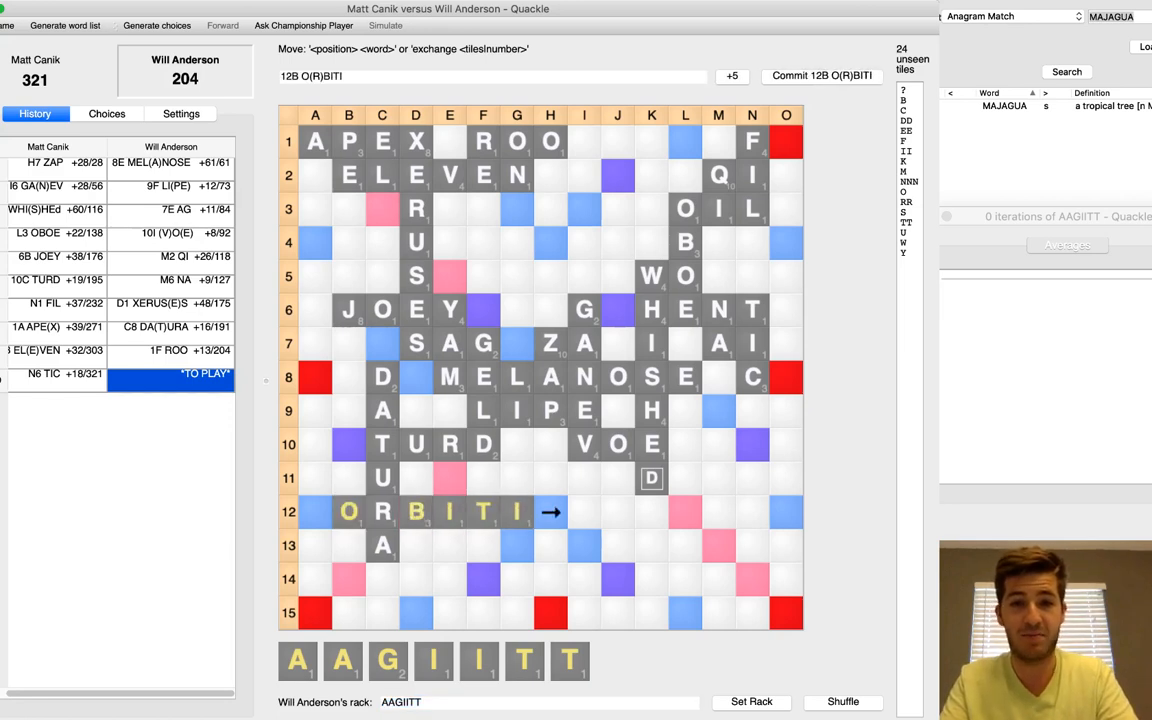
# Step: Commit Will's 12B O(R)BITING for 74, making it 321–278
pyautogui.click(107, 113)
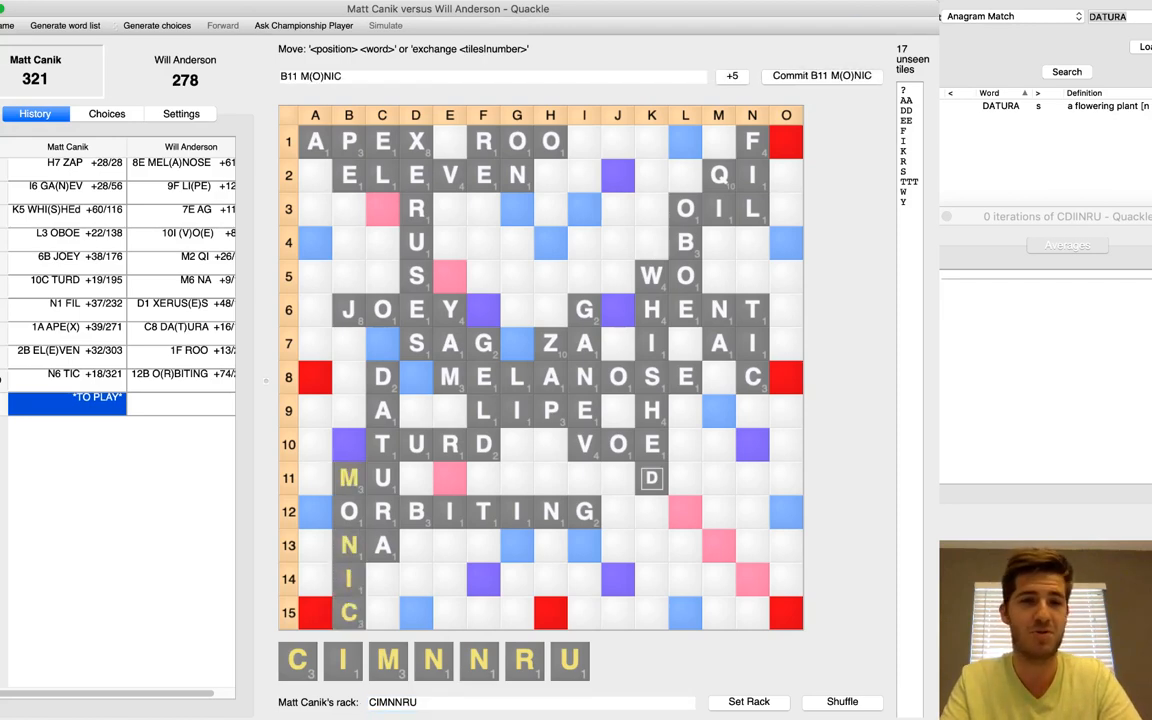
# Step: List Matt's CIMNNRU candidates and preview H11 I(N)CUR and 13I INCUR for 20
pyautogui.click(106, 113)
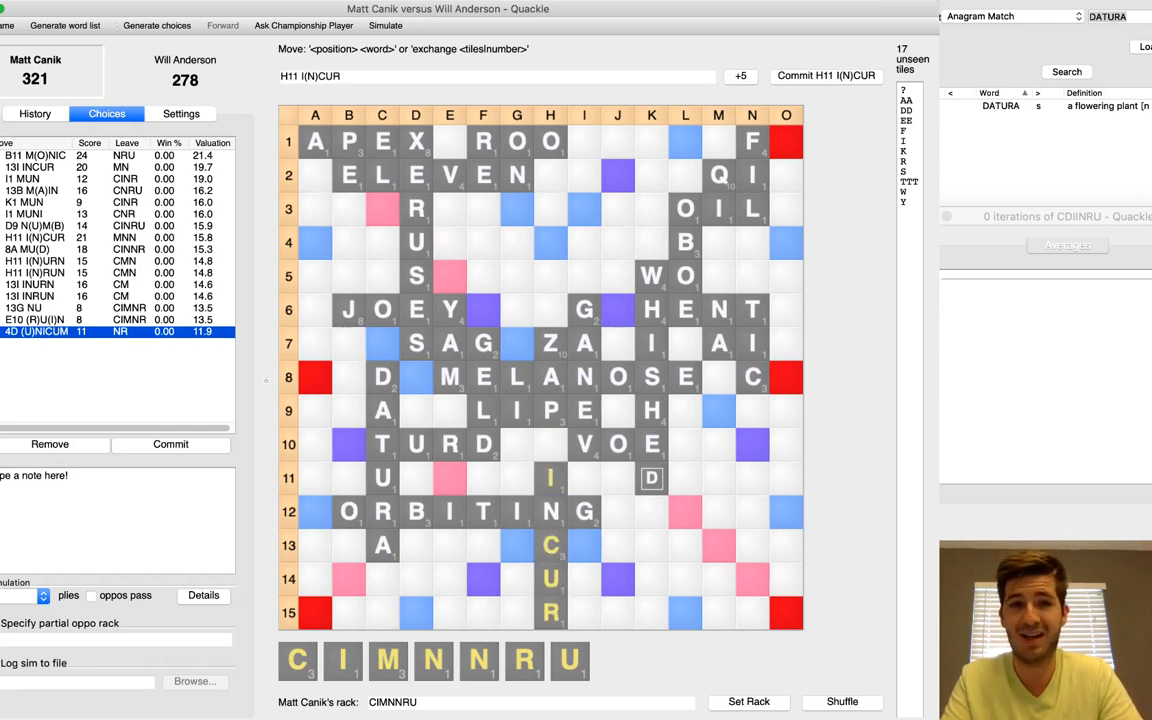
pyautogui.click(115, 237)
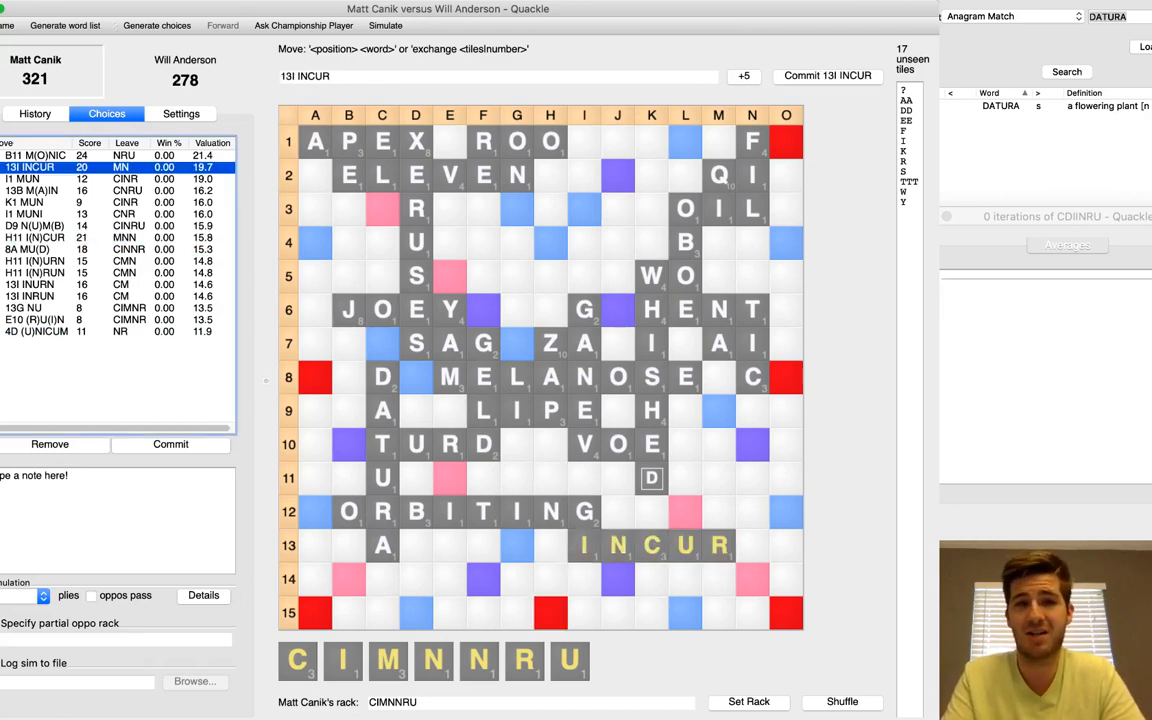
pyautogui.click(40, 178)
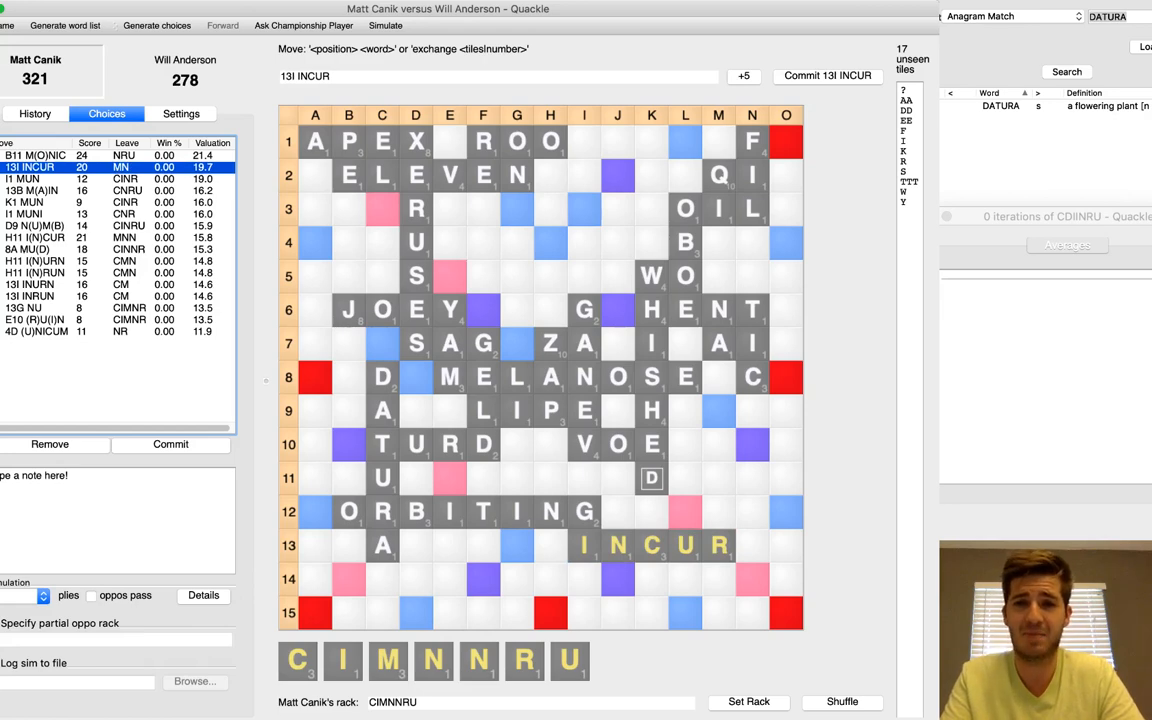
# Step: Commit 13I INCUR and Will's L12 Y(U)K for 20 each, then enter Matt's DEFMNTW rack
pyautogui.click(827, 75)
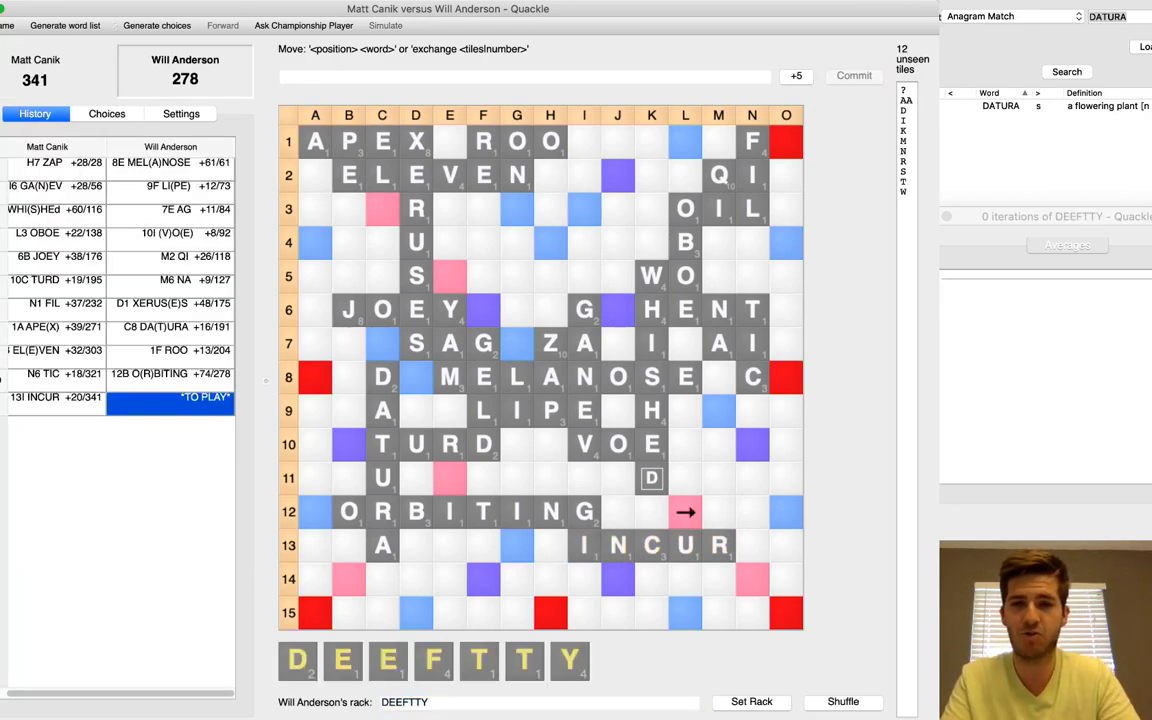
pyautogui.click(107, 113)
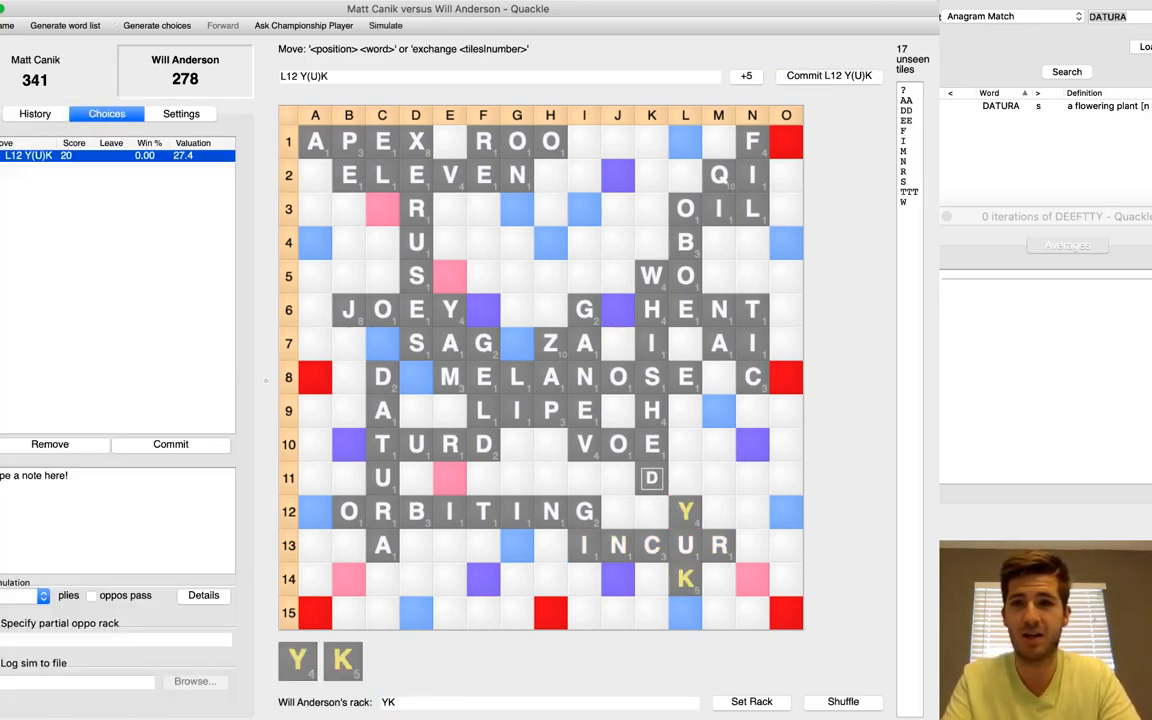
pyautogui.click(828, 75)
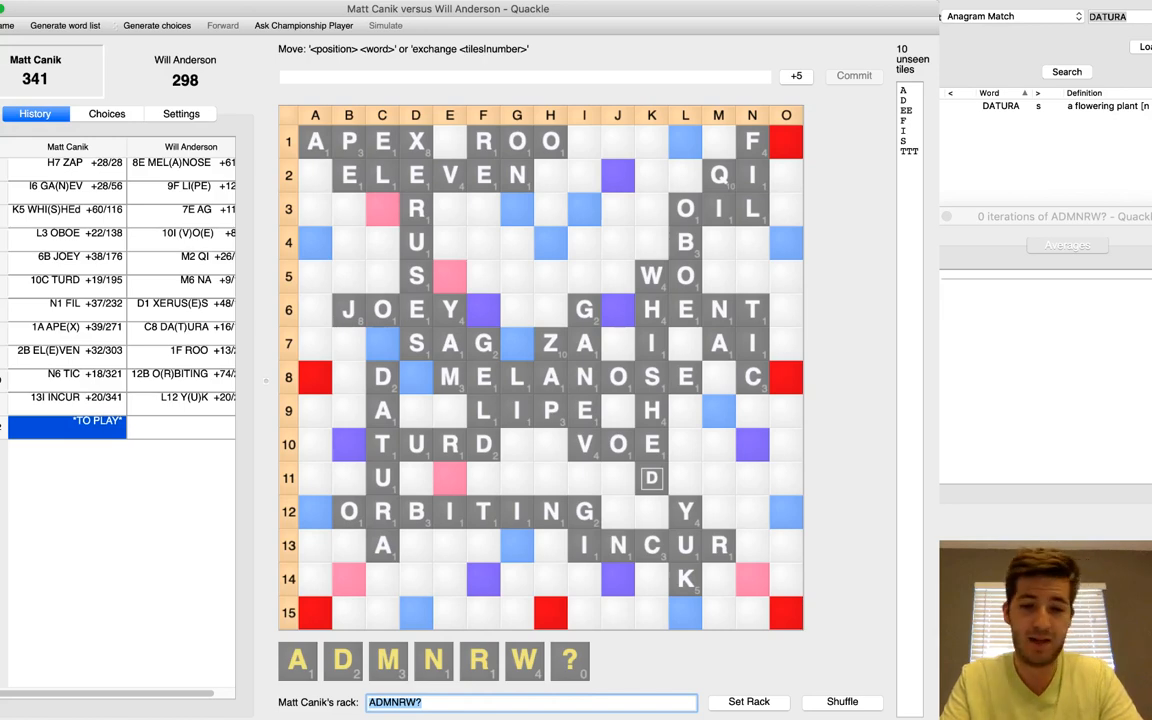
pyautogui.write('defmn')
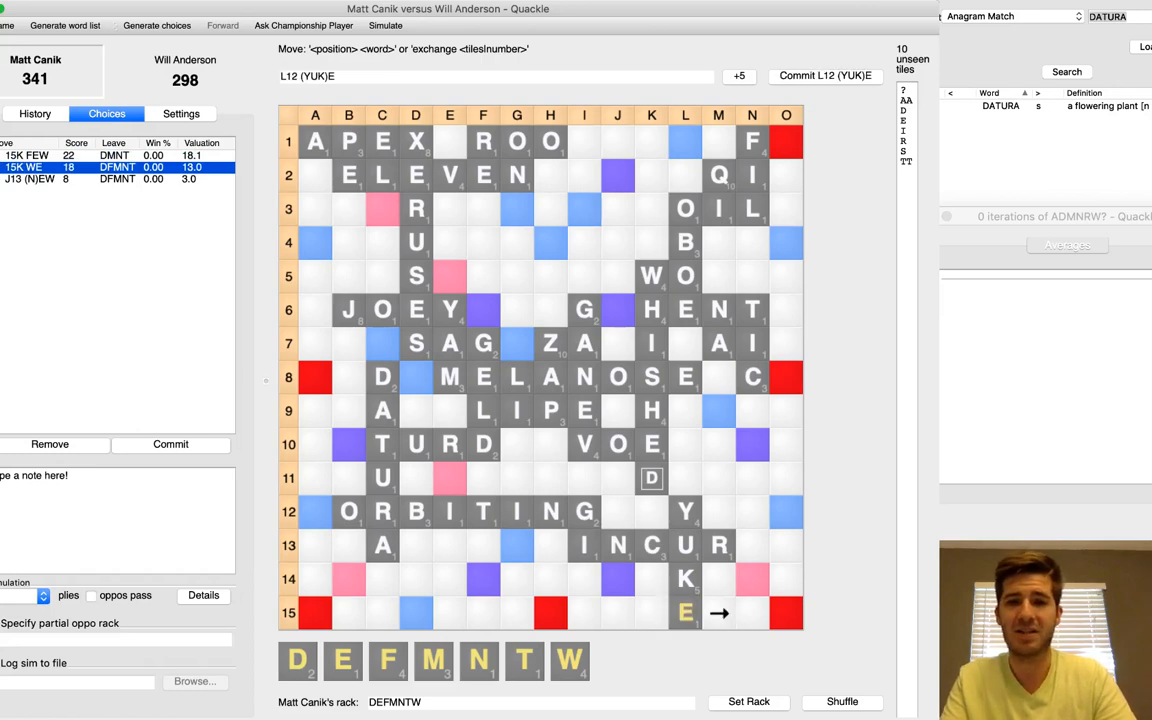
# Step: List more plays for Matt, previewing 15K EW and 15L EF
pyautogui.click(60, 167)
pyautogui.write('15K EW')
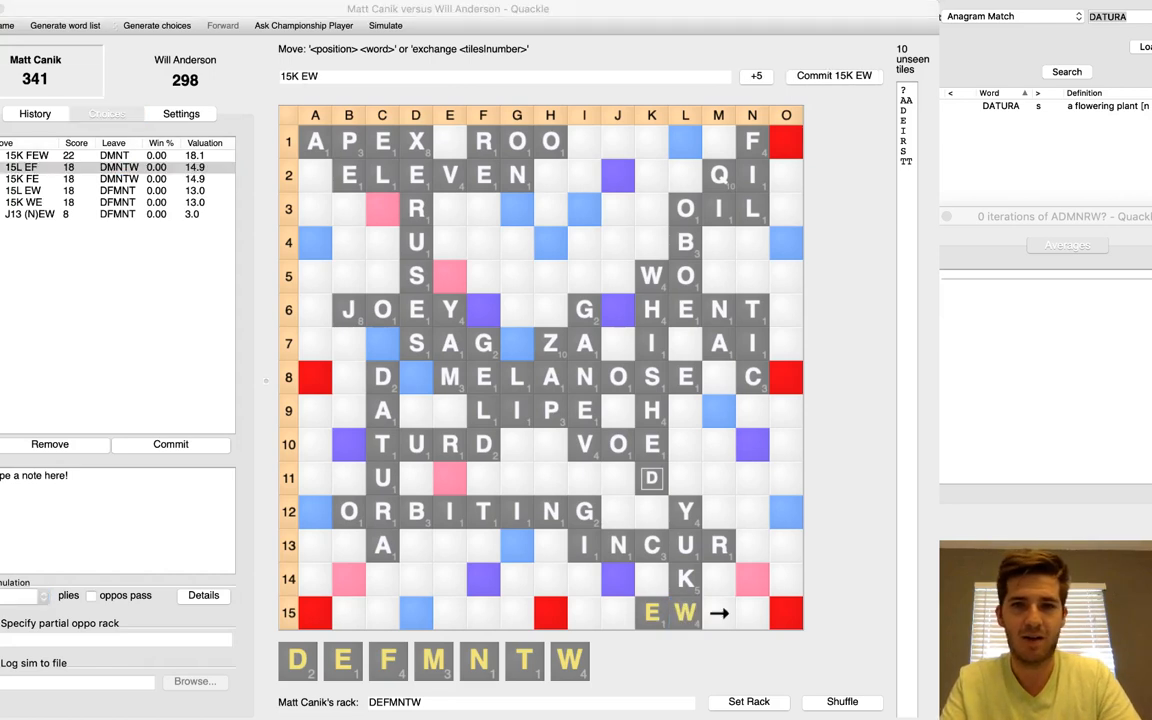
pyautogui.click(106, 113)
pyautogui.write('MAW')
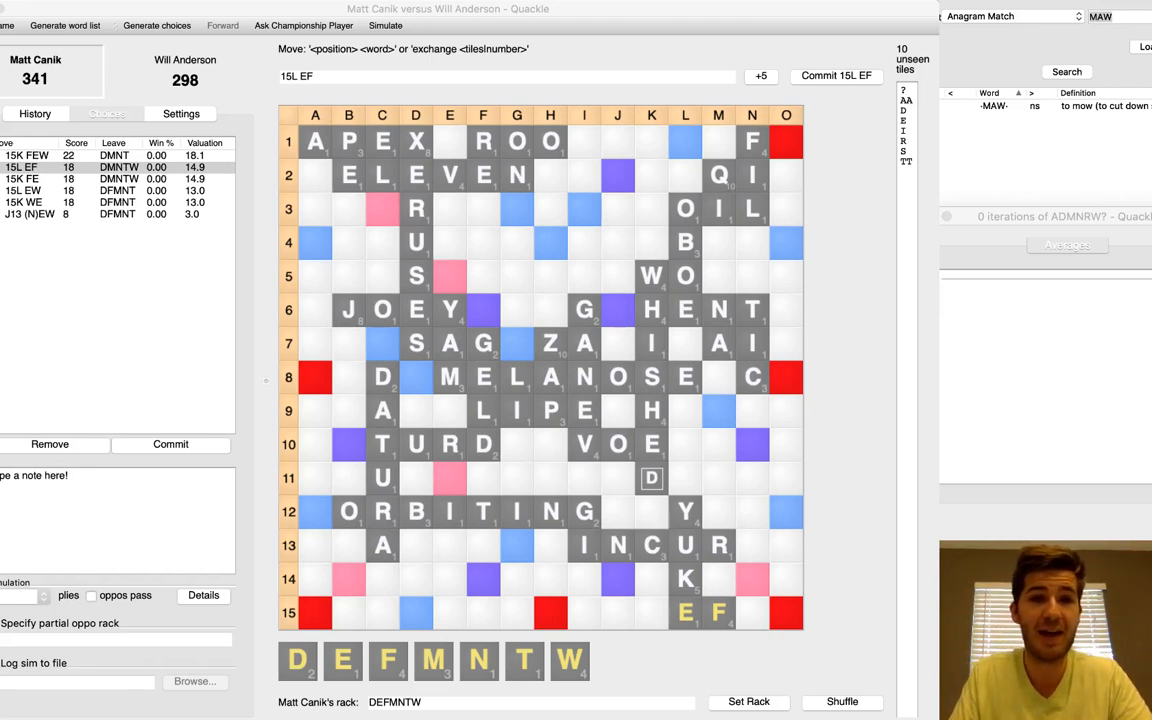
# Step: Commit Matt's 15K FE for 18 and Will's 15G REDe(FE)ATS bingo for 158
pyautogui.click(115, 178)
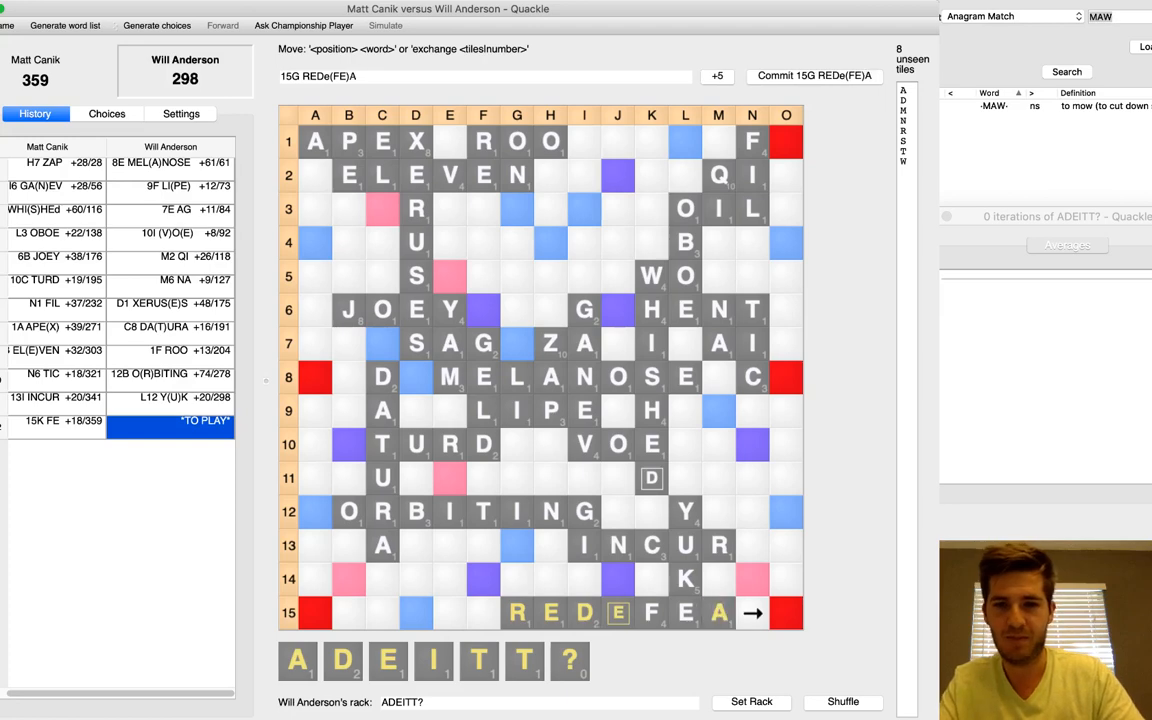
pyautogui.click(106, 113)
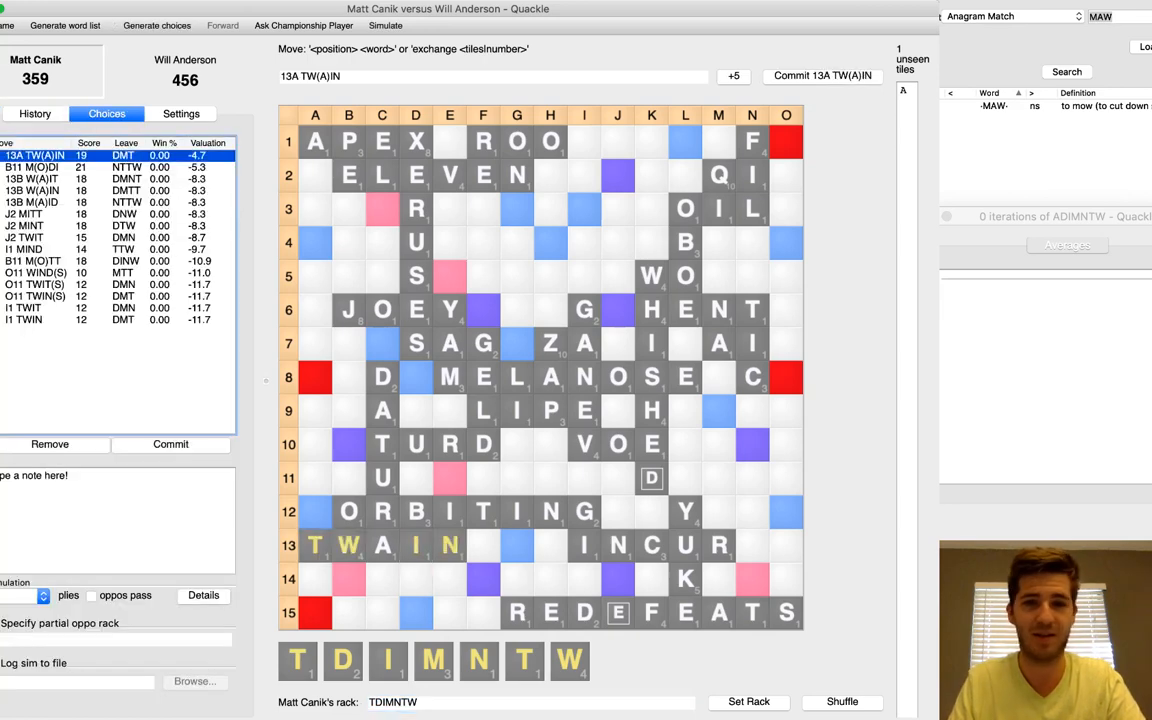
# Step: Compare WAIT, MAID and MITT, then record Matt's J2 MITT for 18 points
pyautogui.click(40, 167)
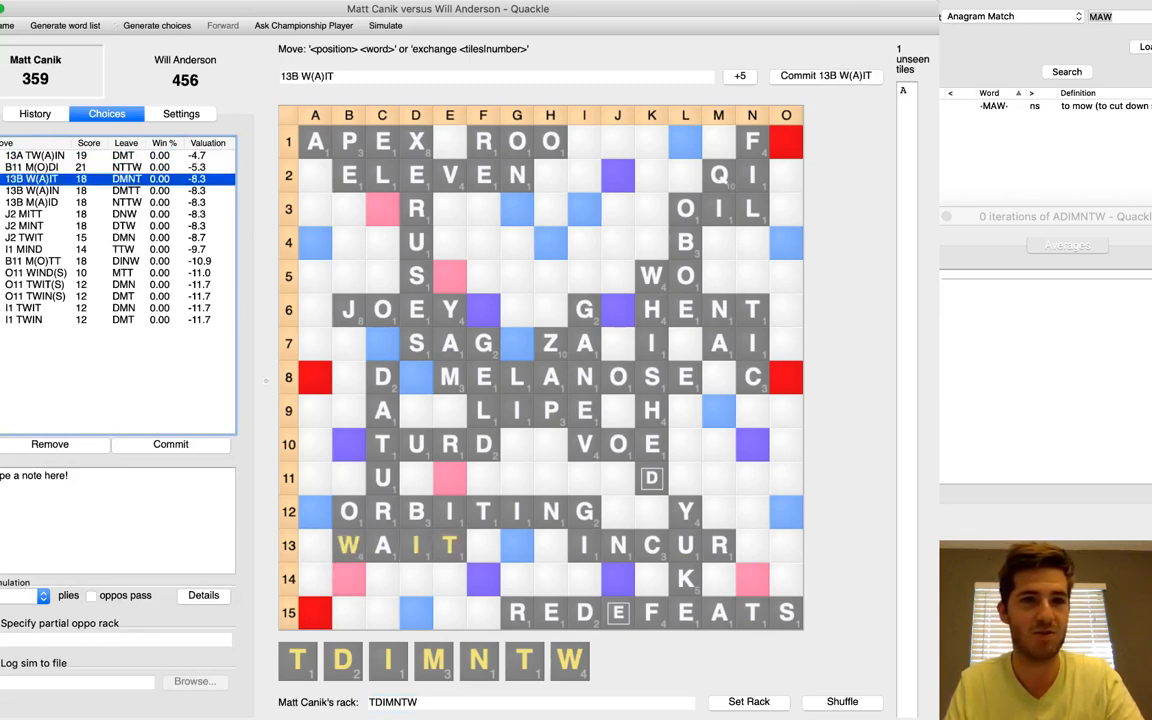
pyautogui.click(60, 202)
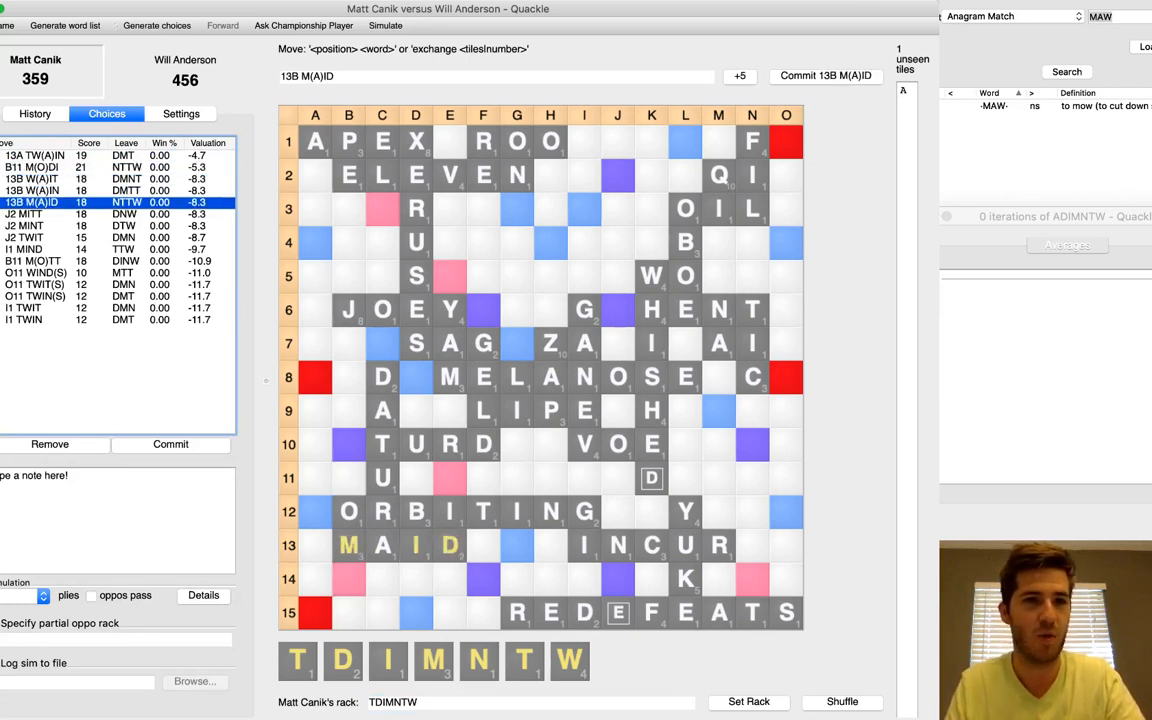
pyautogui.click(50, 214)
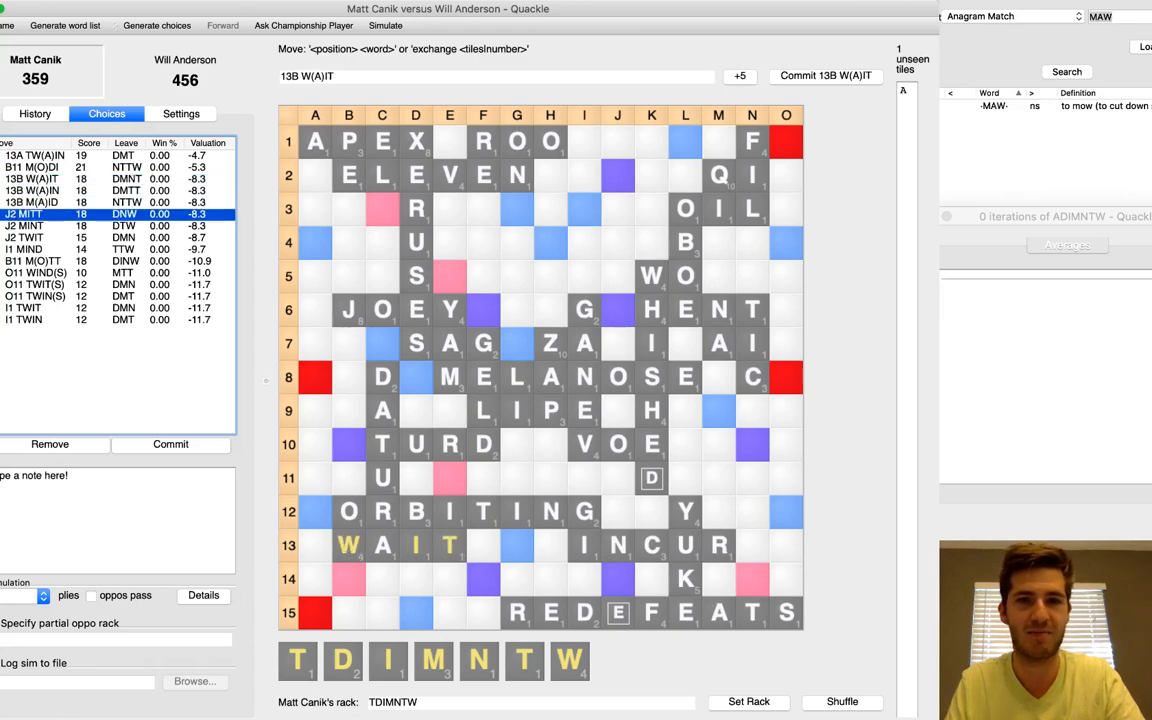
pyautogui.click(24, 225)
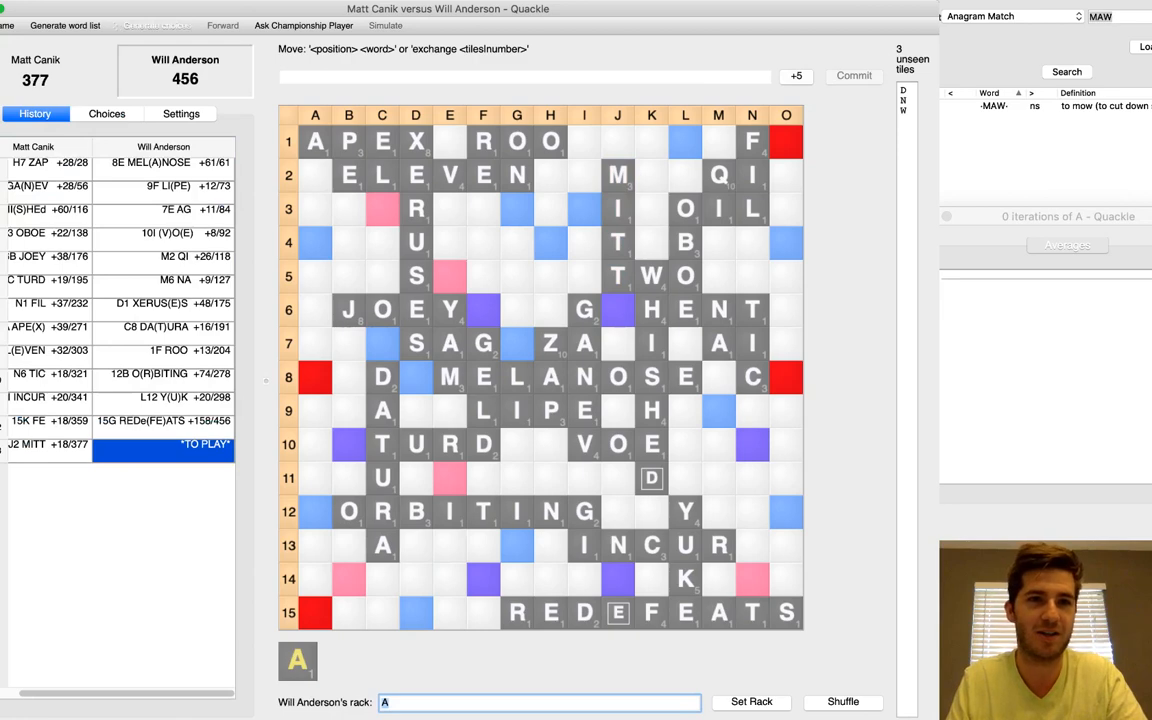
# Step: Record Will's 1N FA for 15 going out, ending the game with Will winning 485–377
pyautogui.click(106, 113)
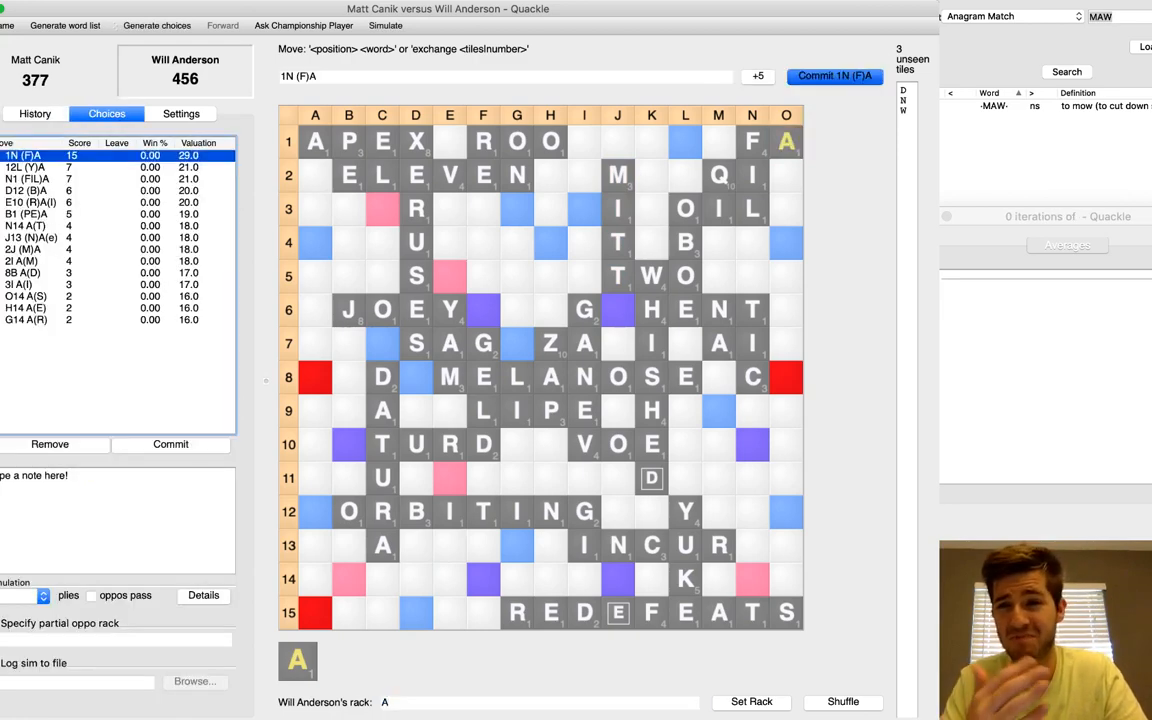
pyautogui.click(834, 75)
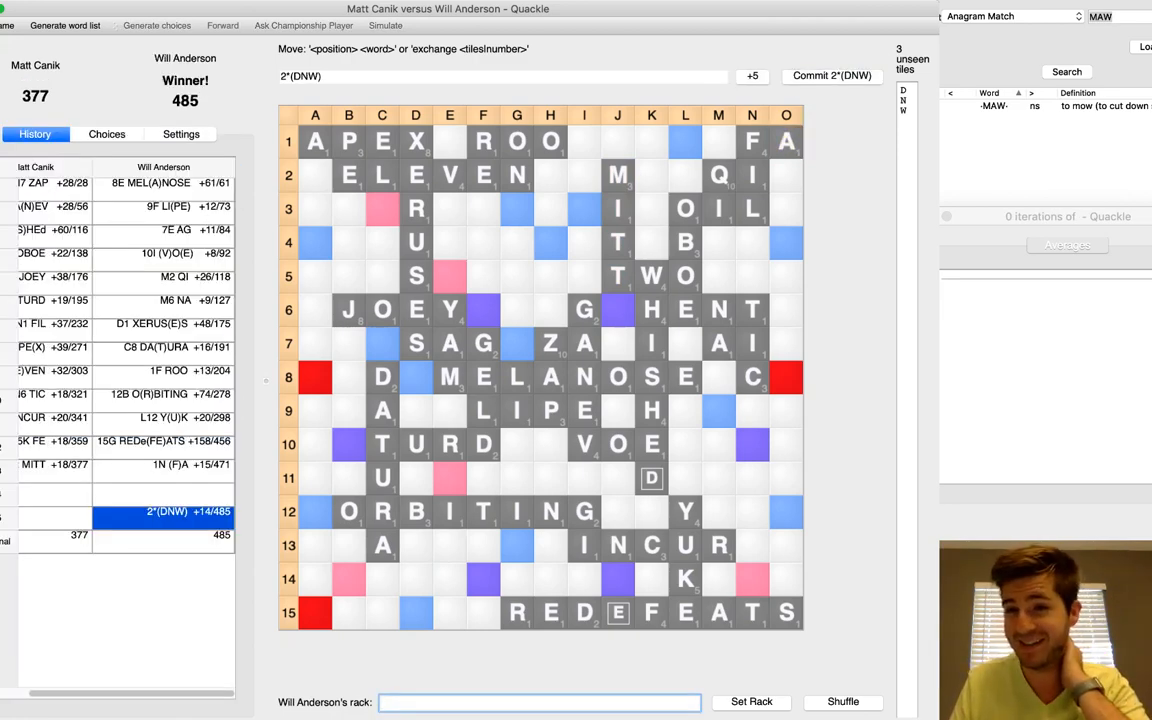